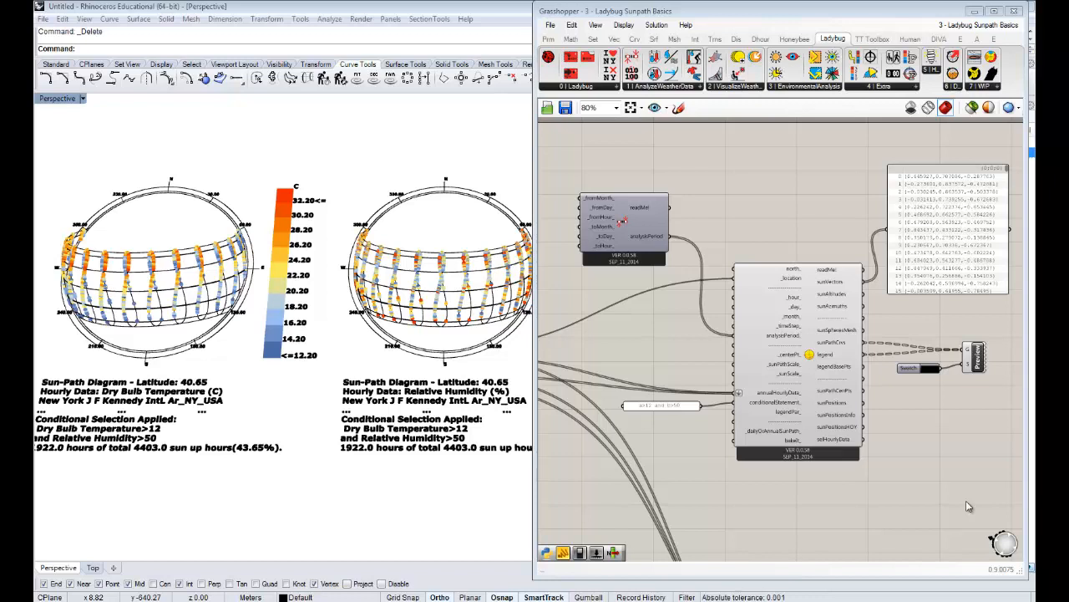
mouse_move(833, 403)
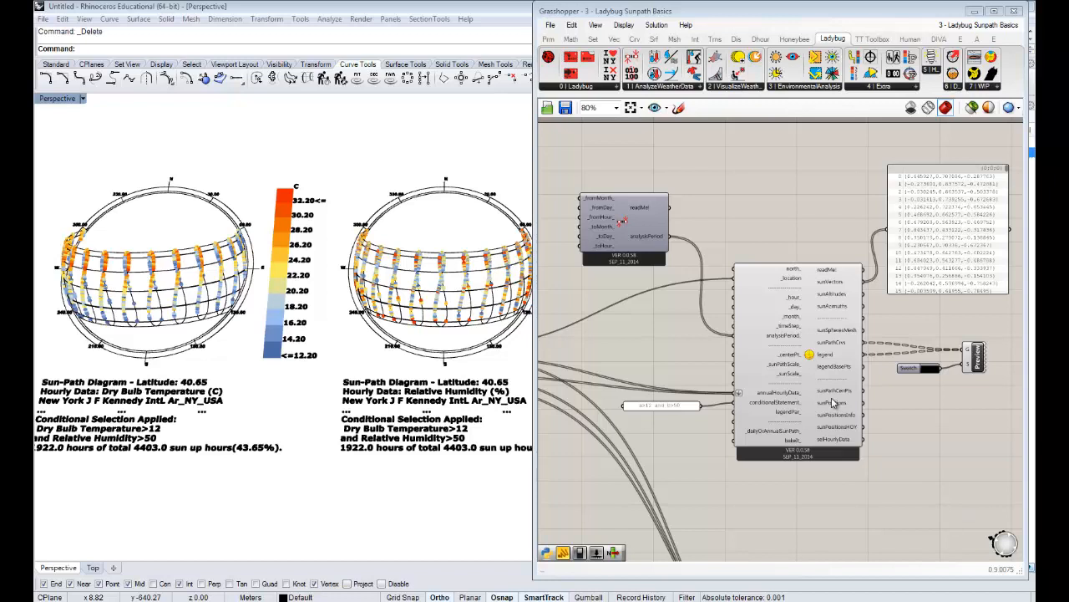
mouse_move(777, 403)
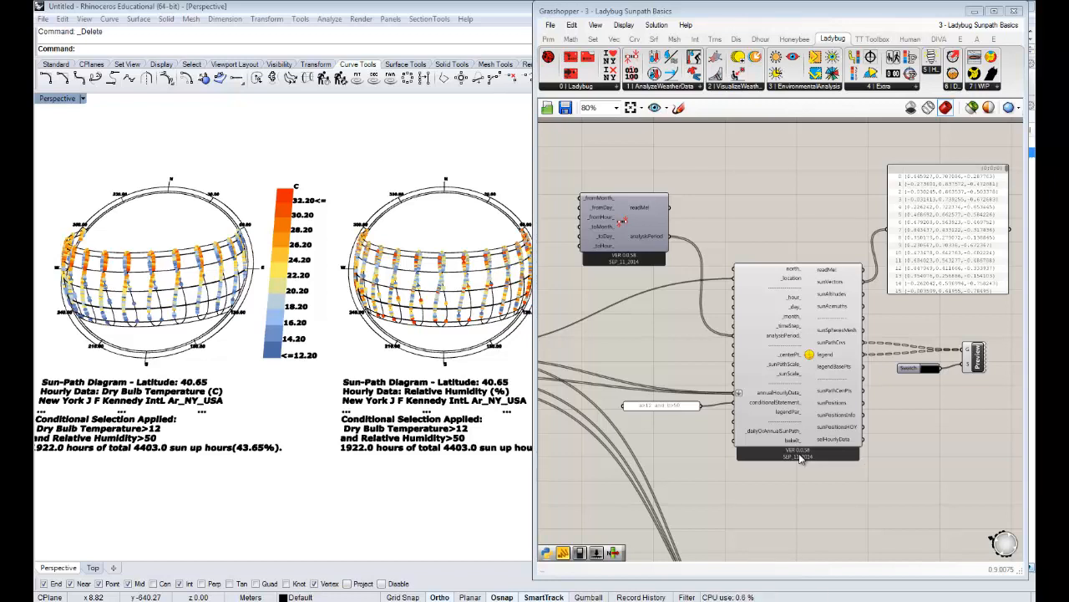
mouse_move(790, 440)
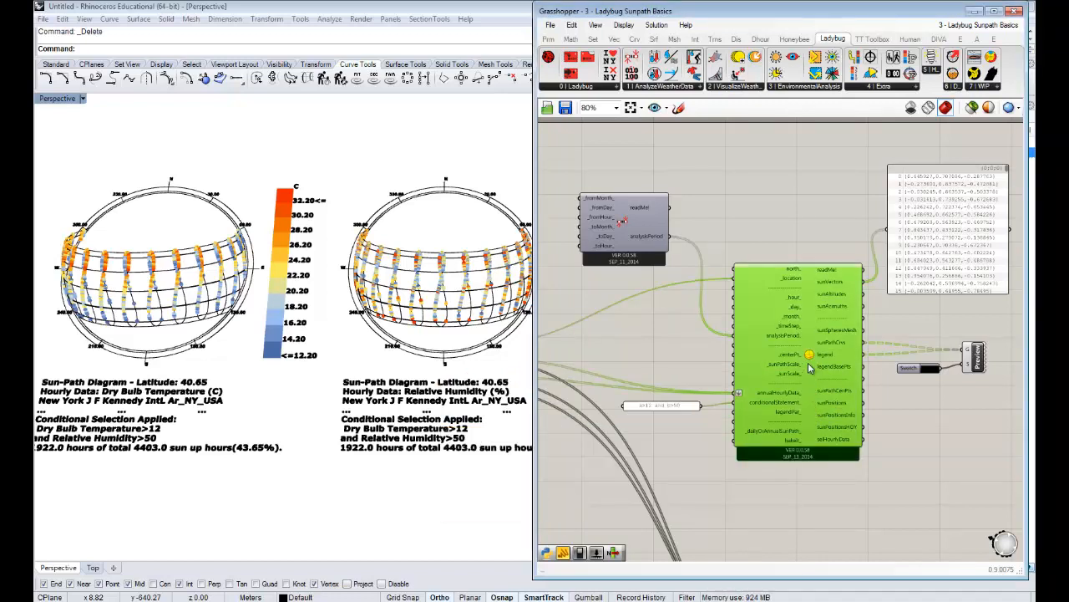
Turn off the SunPath component's Preview so both sun-path diagrams disappear from the viewport
right_click(798, 363)
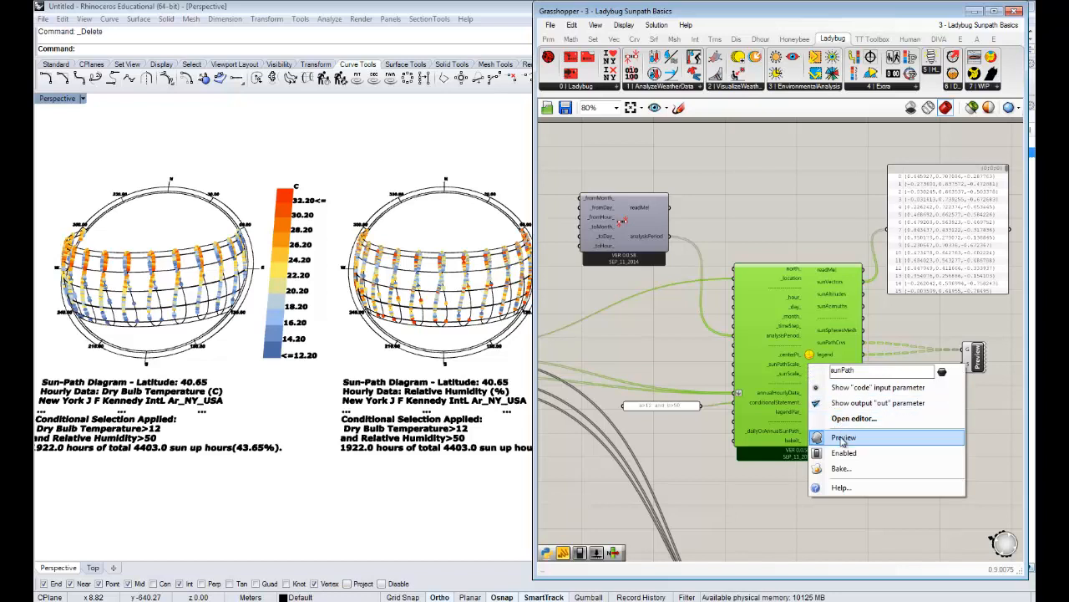
click(844, 436)
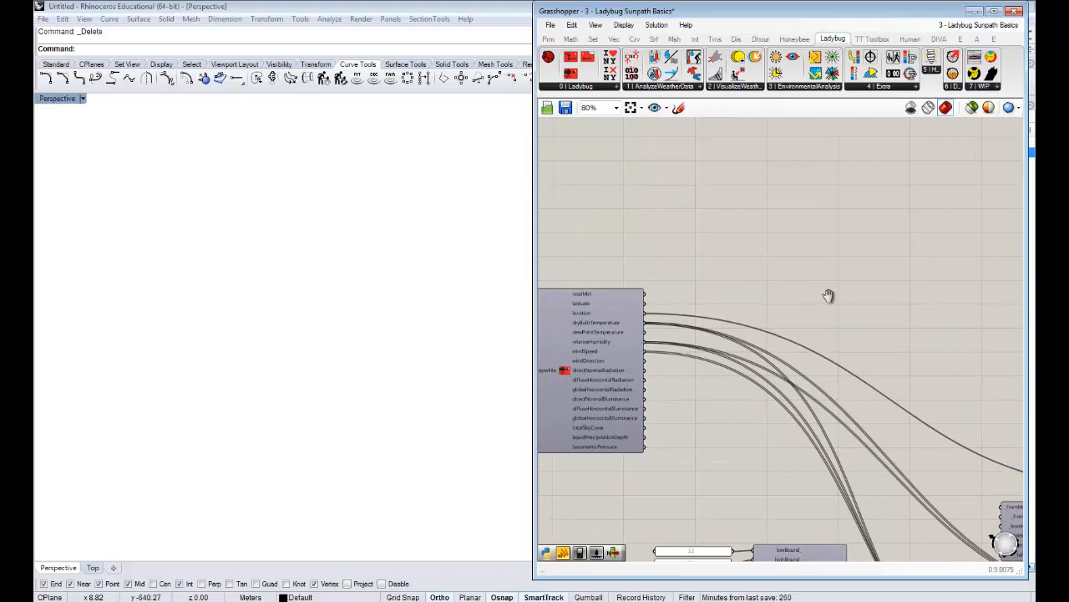
scroll(down, 3)
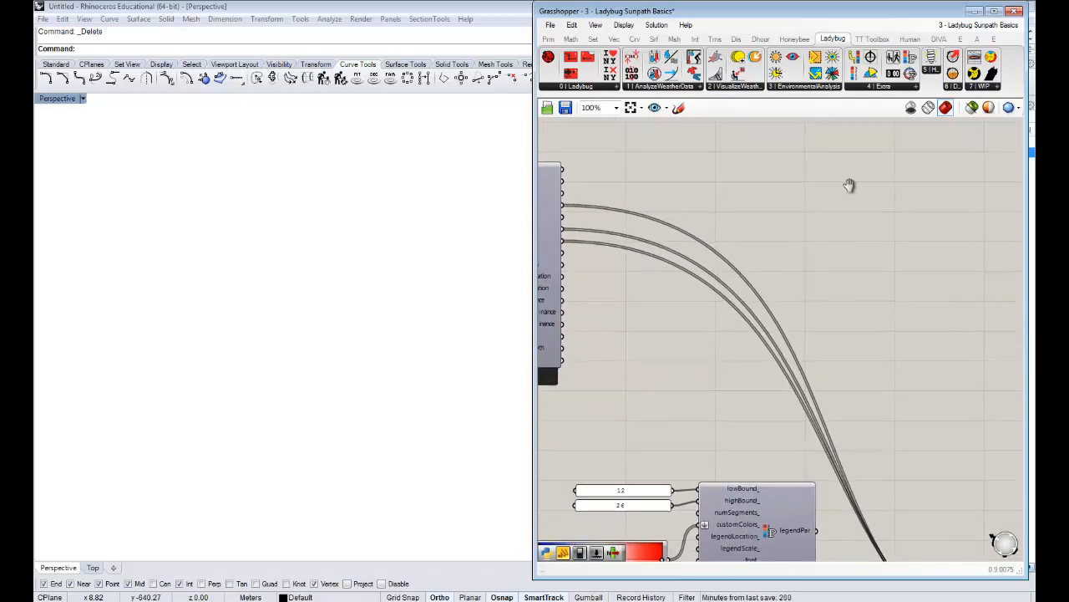
Place Ladybug_Wind Rose from the Visualize Weather Data dropdown beside the weather component
scroll(down, 3)
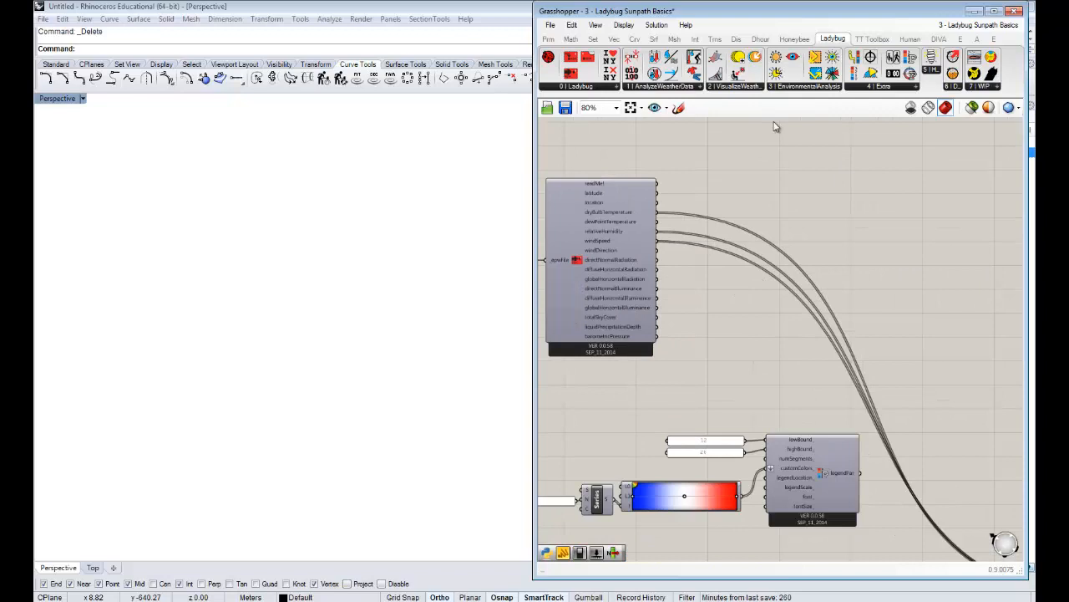
click(734, 86)
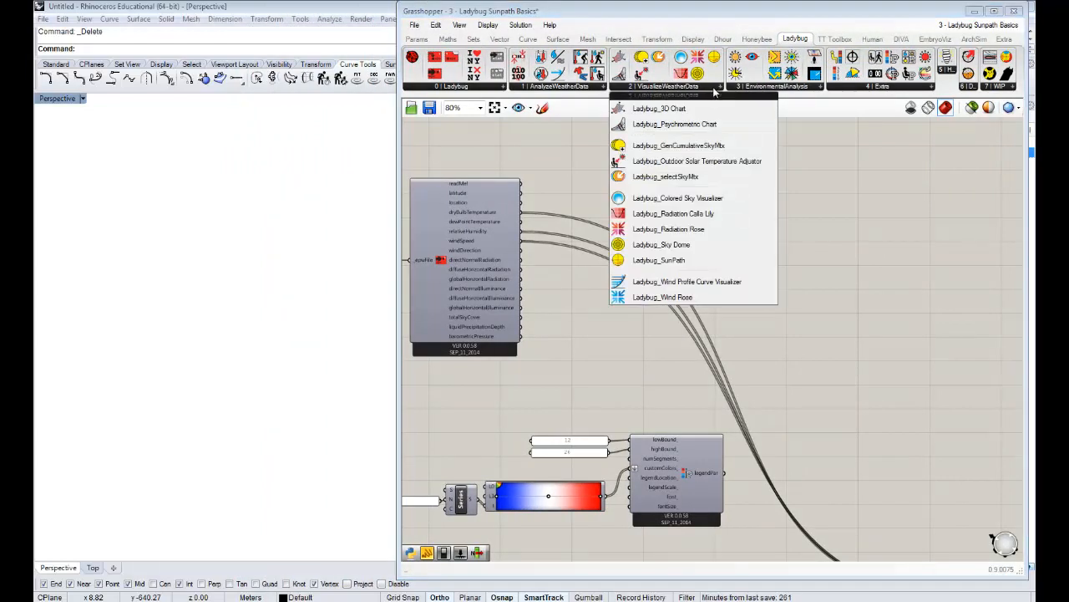
mouse_move(660, 108)
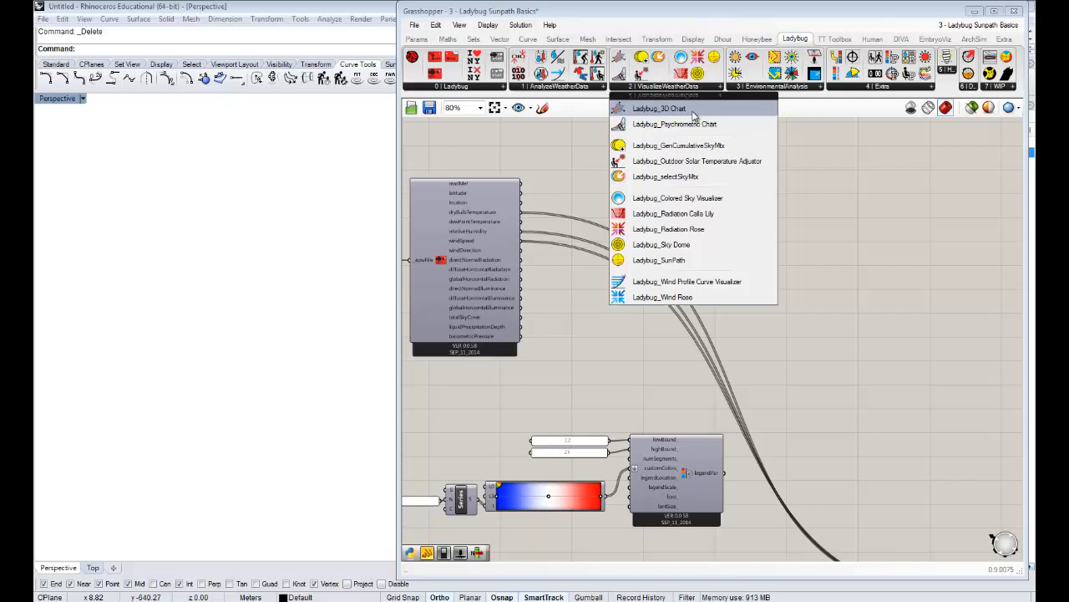
mouse_move(679, 144)
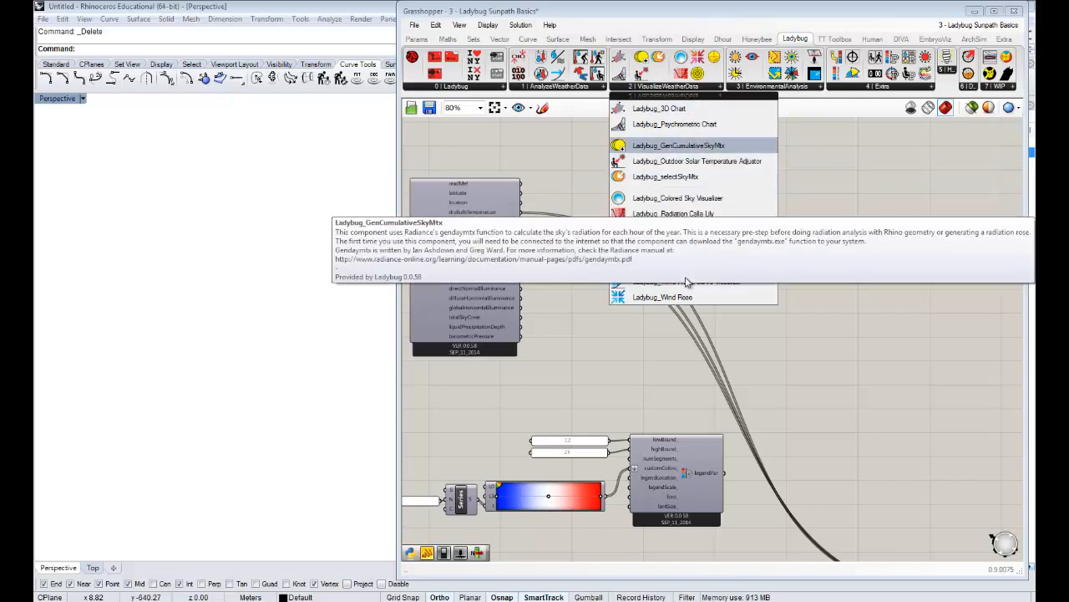
mouse_move(662, 297)
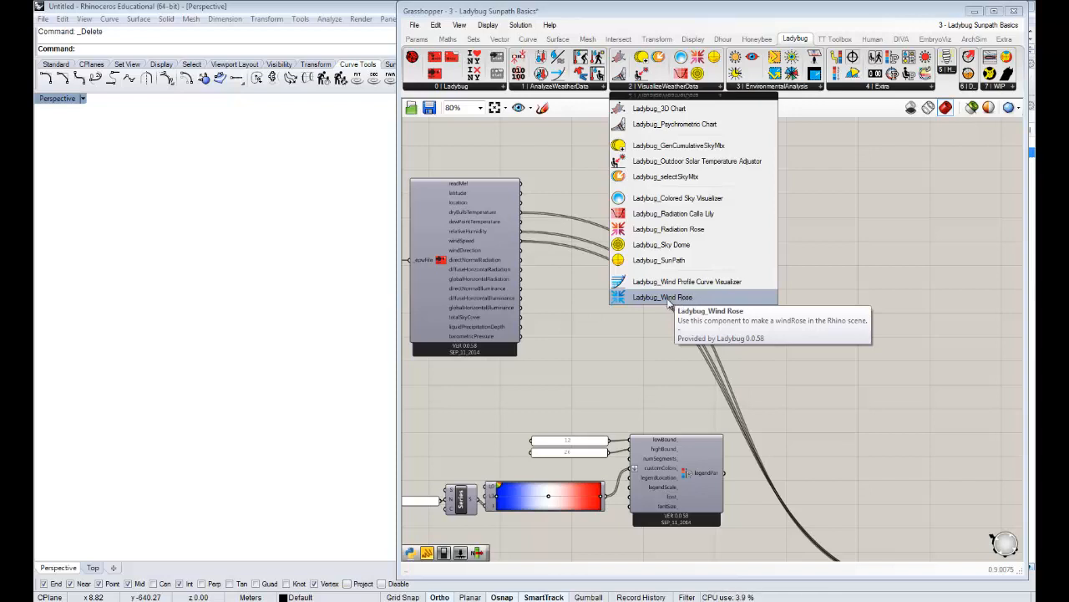
mouse_move(673, 301)
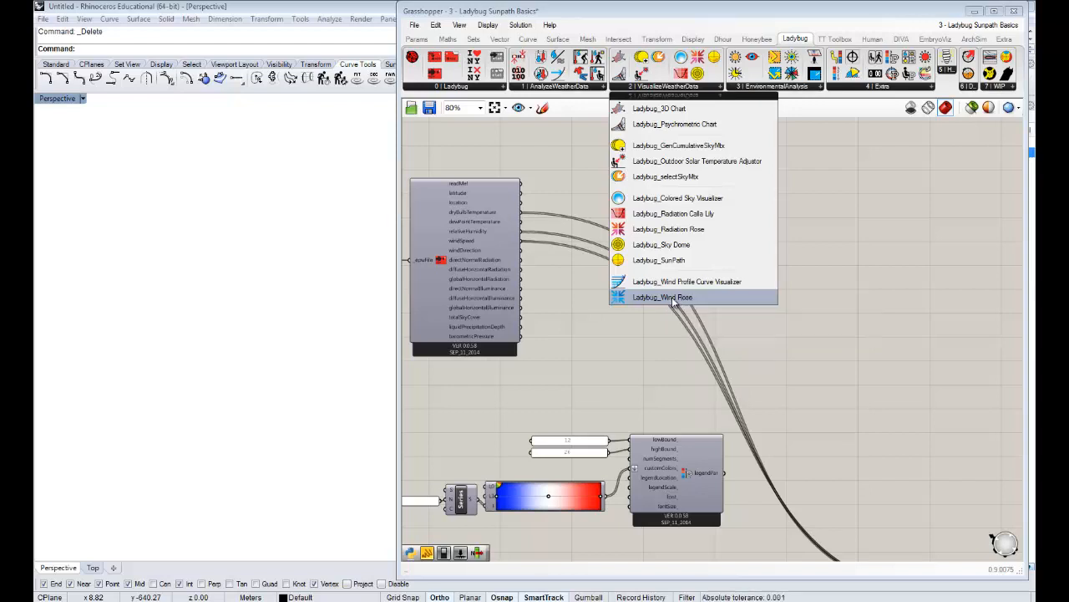
click(662, 297)
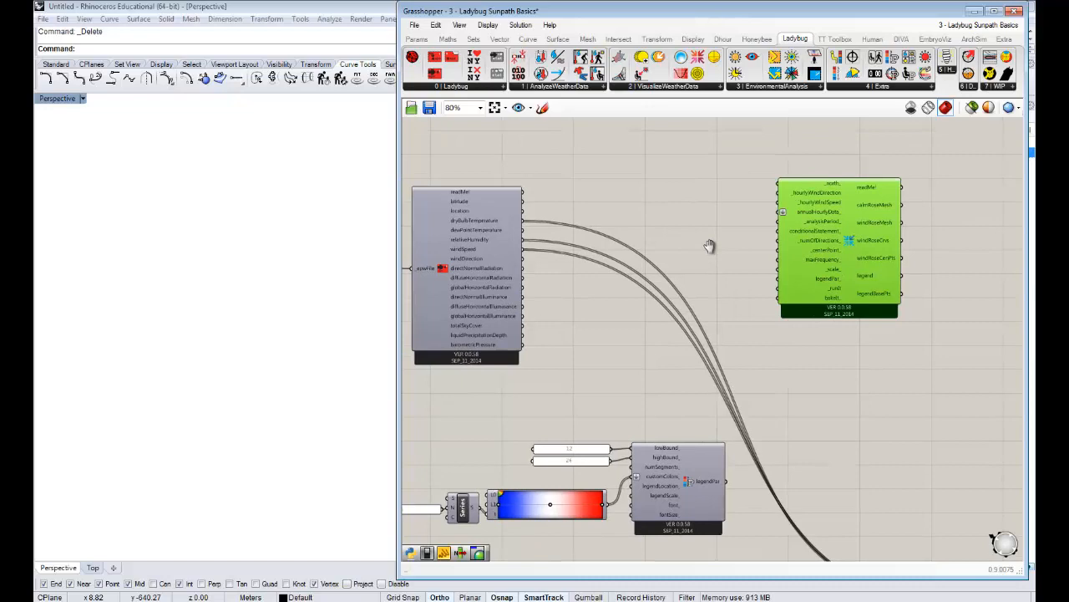
Wire windDirection and windSpeed into the Wind Rose's _hourlyWindDirection and _hourlyWindSpeed inputs
scroll(up, 3)
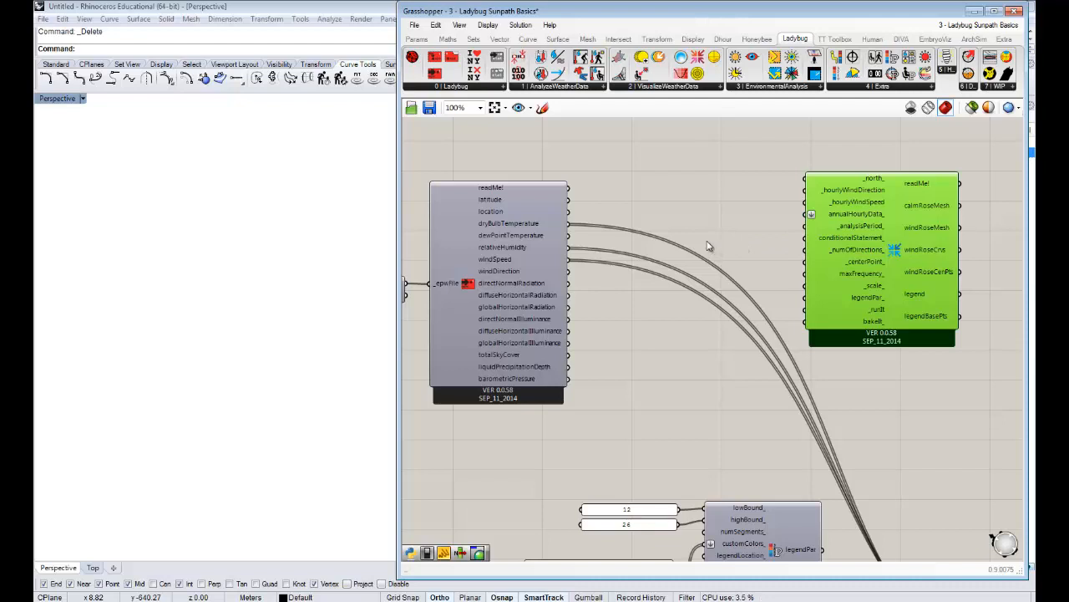
mouse_move(864, 203)
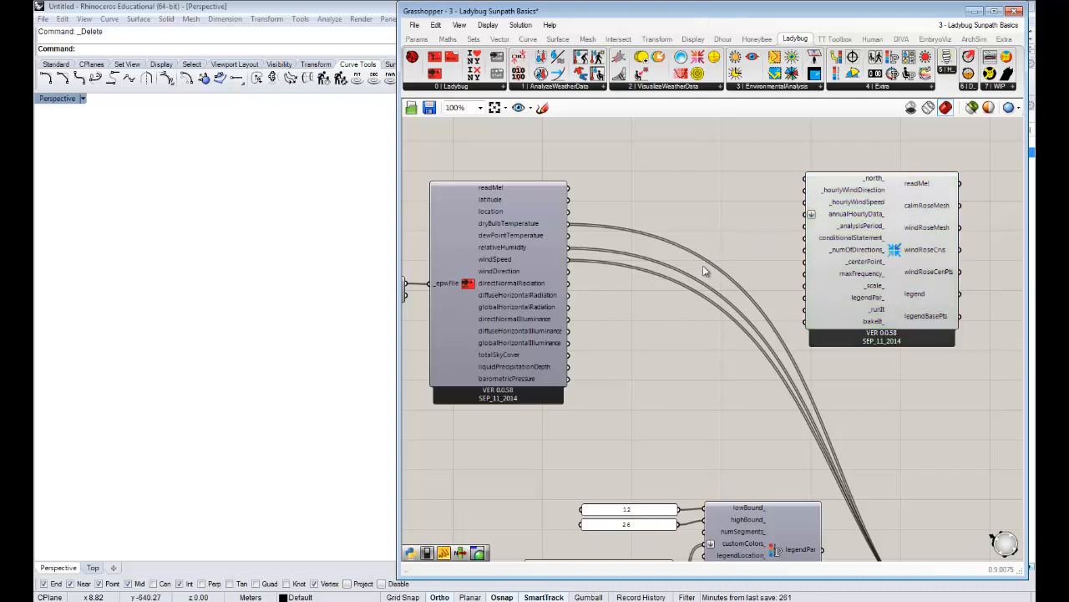
drag(569, 187, 749, 198)
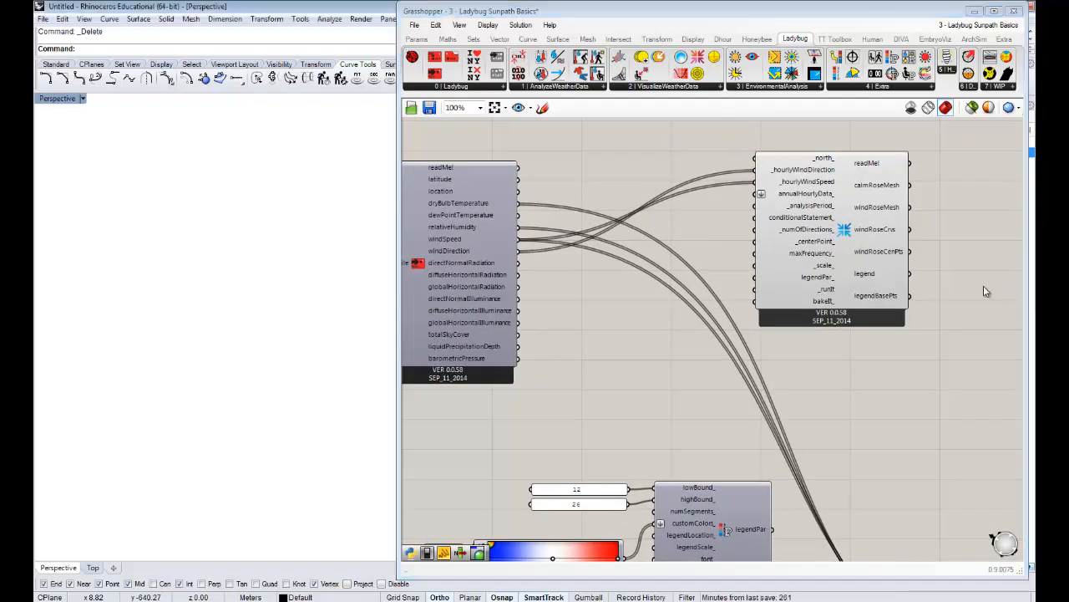
mouse_move(828, 297)
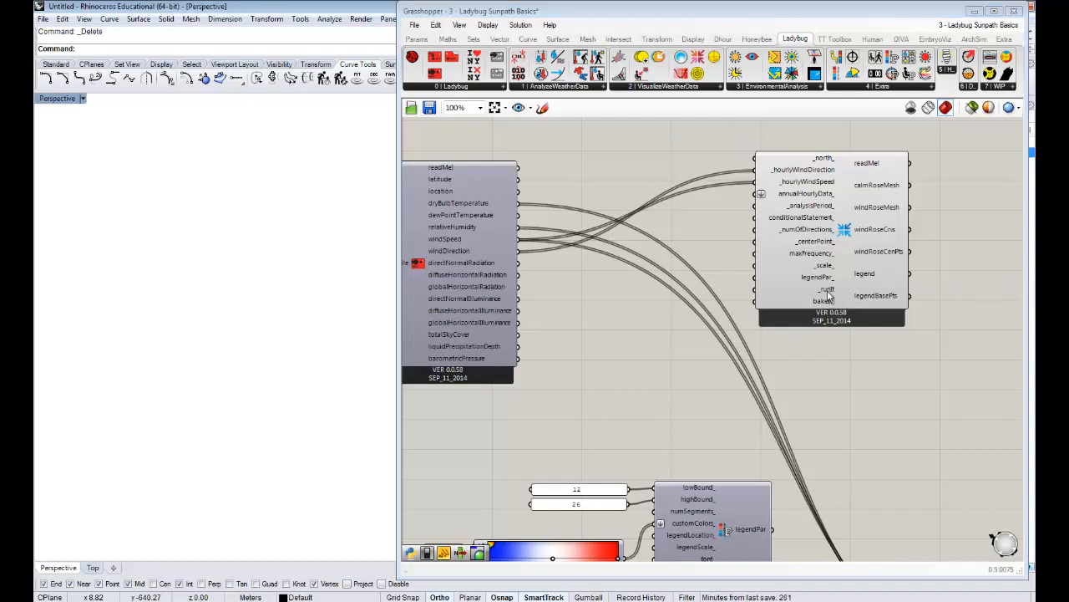
mouse_move(818, 298)
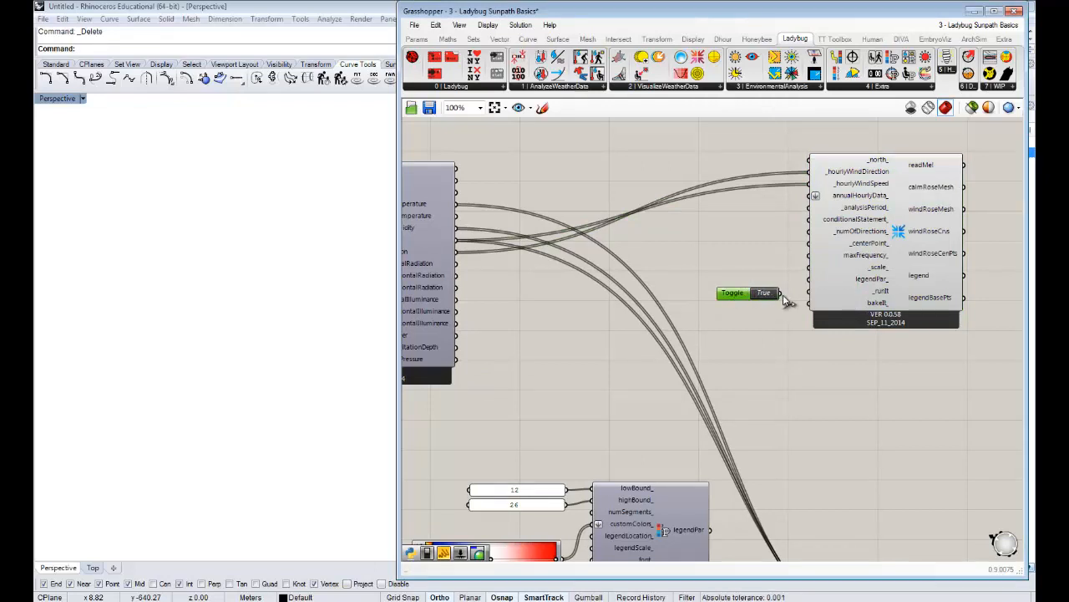
mouse_move(788, 301)
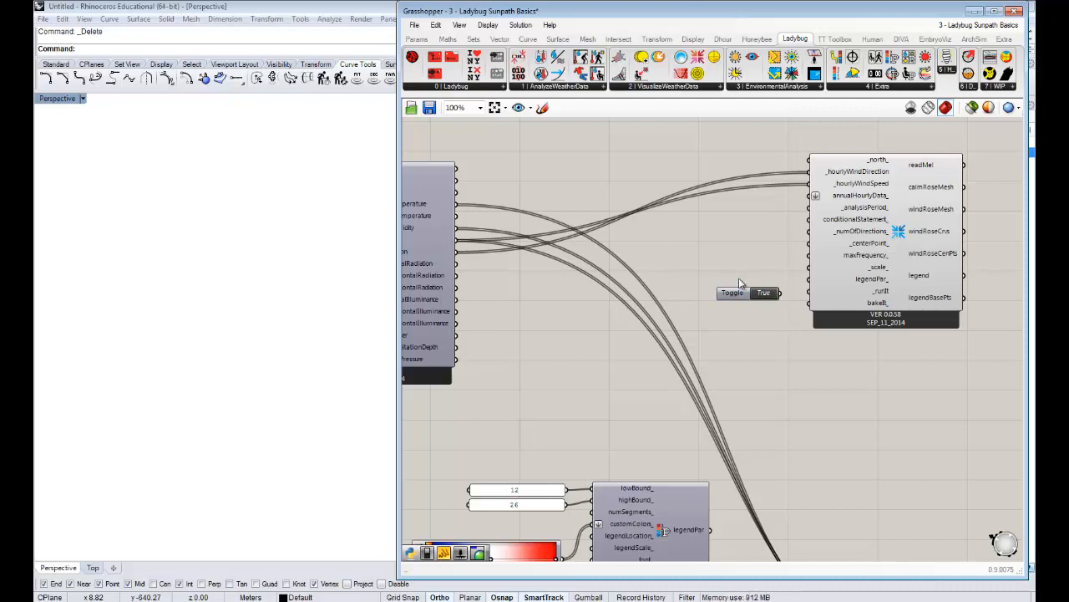
Set the Boolean Toggle feeding the Wind Rose _runIt input to True
double_click(742, 267)
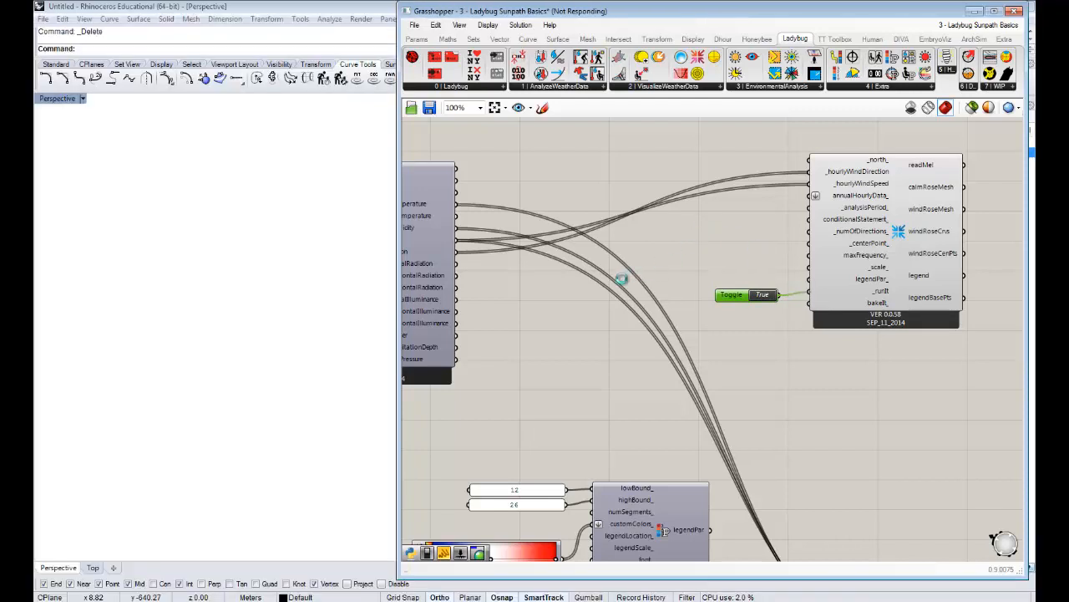
mouse_move(664, 257)
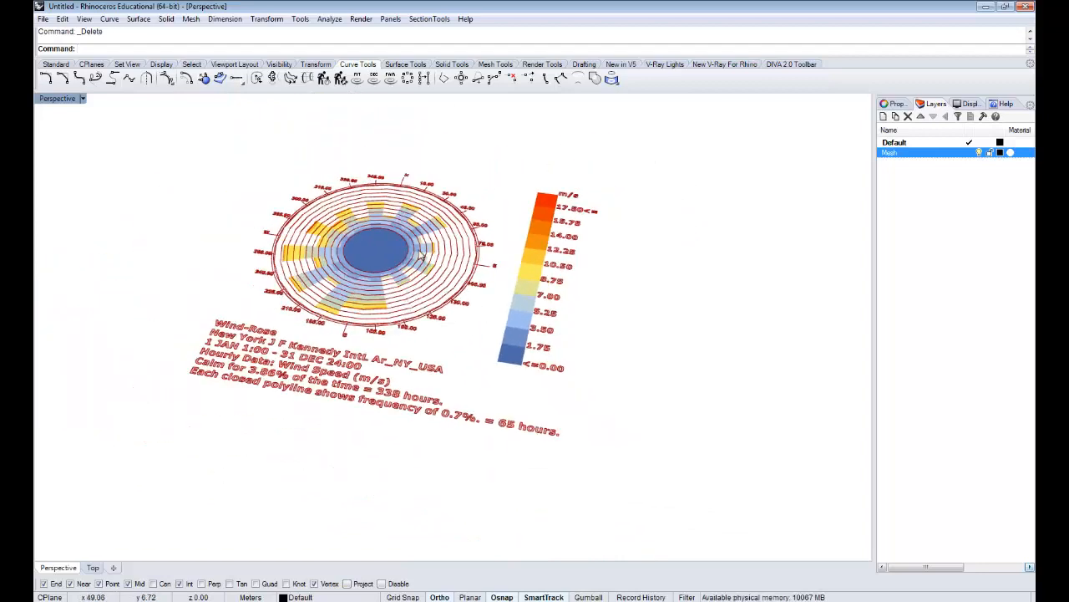
mouse_move(57, 98)
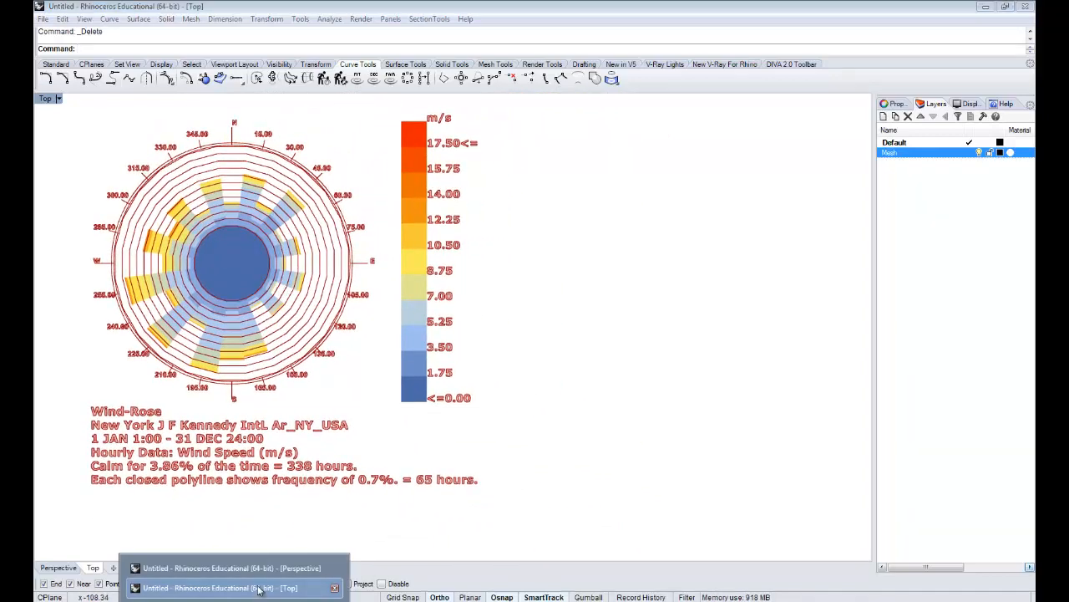
click(234, 587)
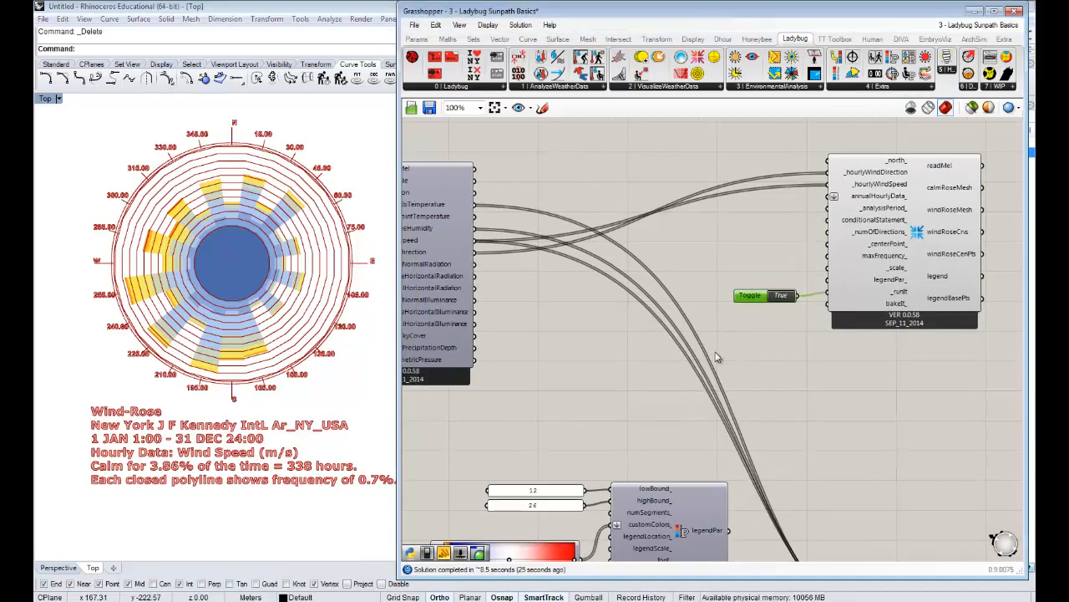
scroll(up, 3)
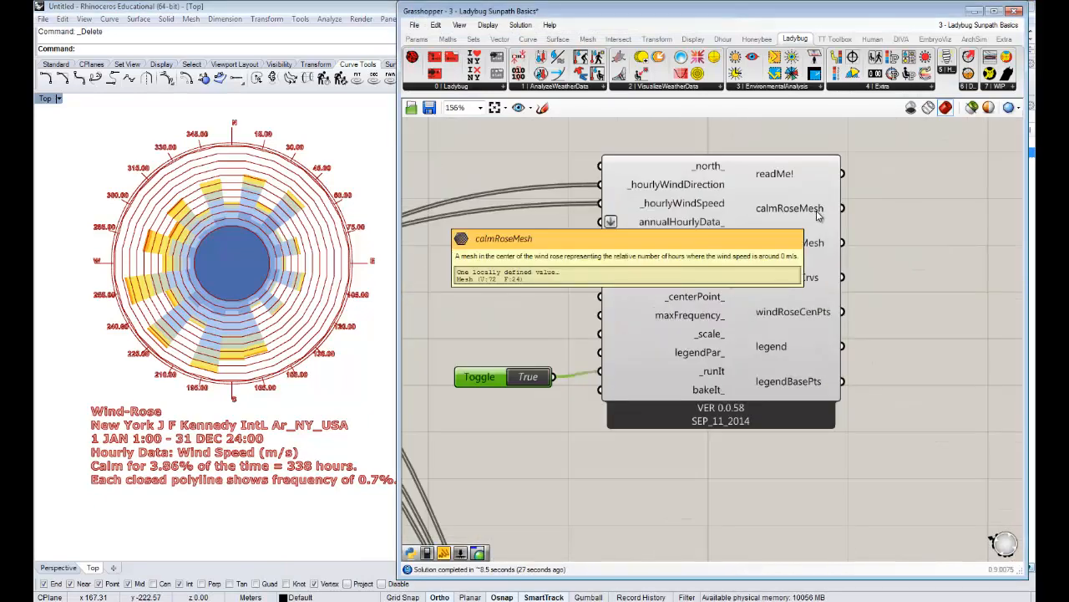
mouse_move(818, 240)
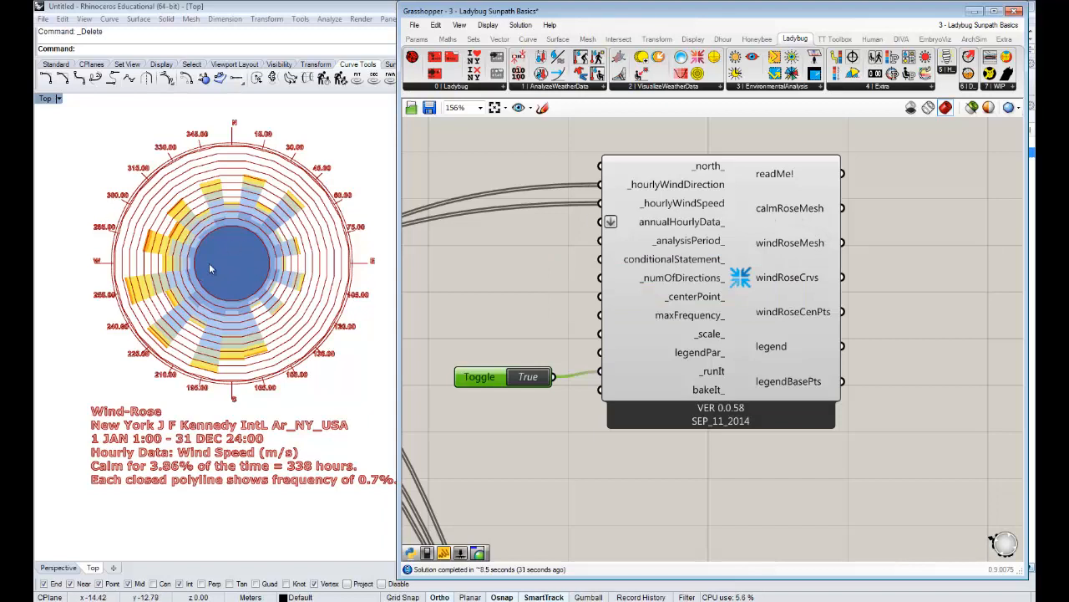
mouse_move(535, 258)
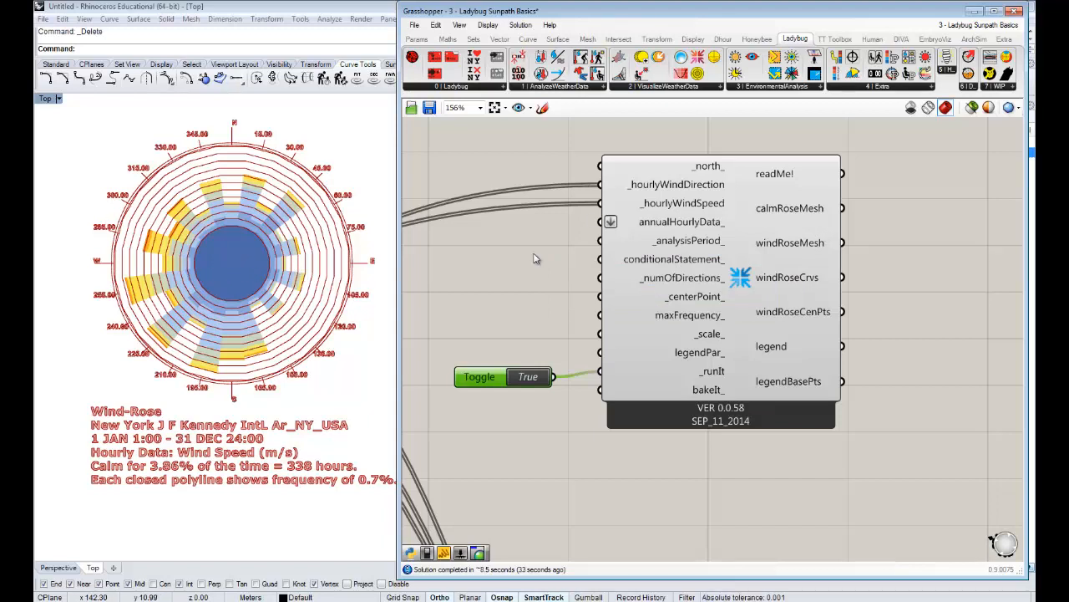
mouse_move(206, 327)
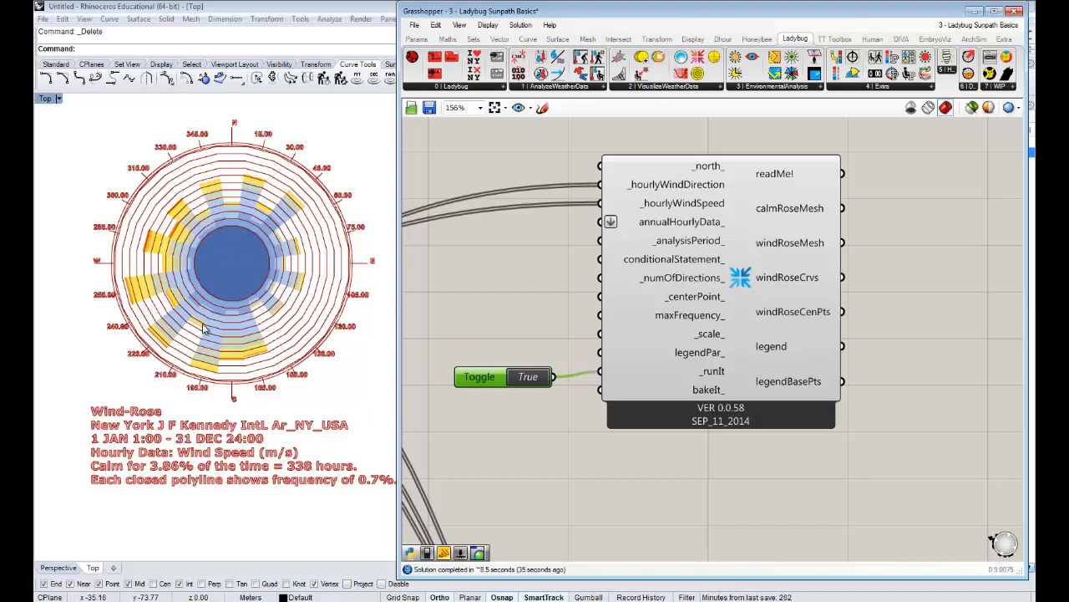
mouse_move(235, 336)
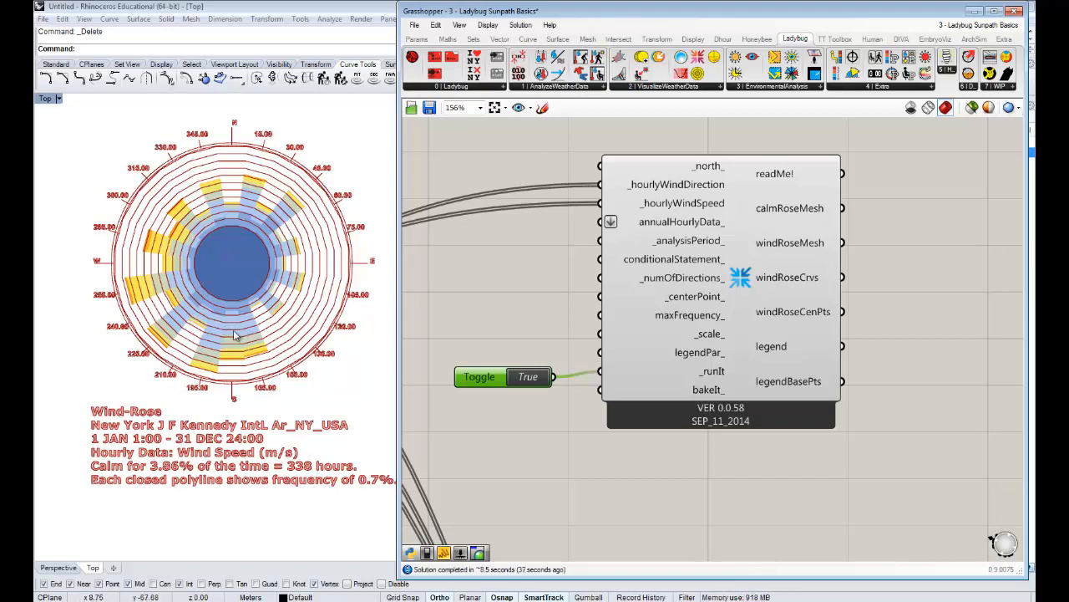
mouse_move(245, 233)
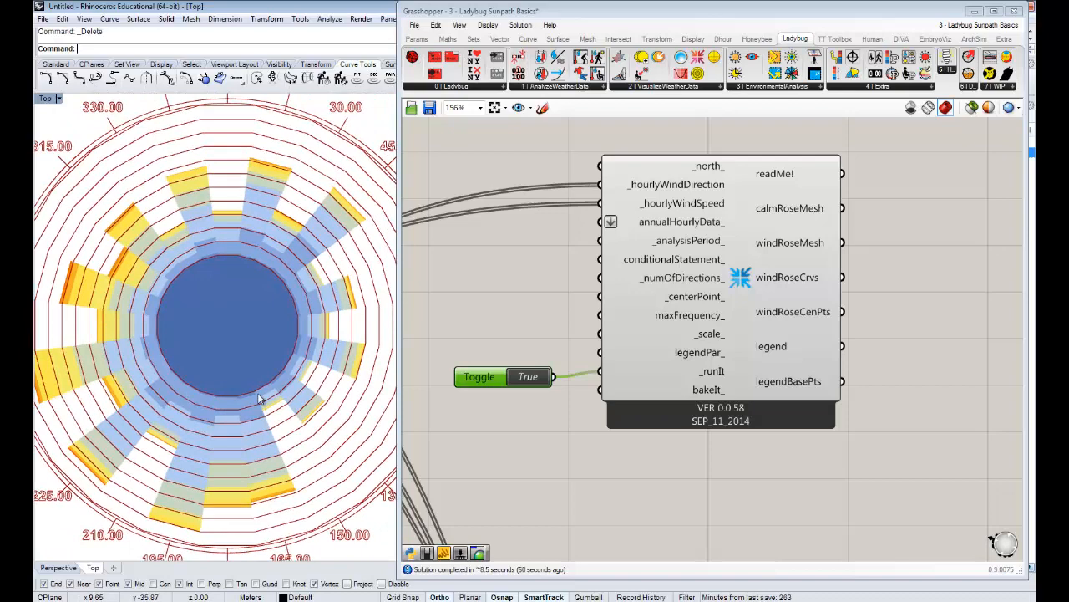
mouse_move(254, 395)
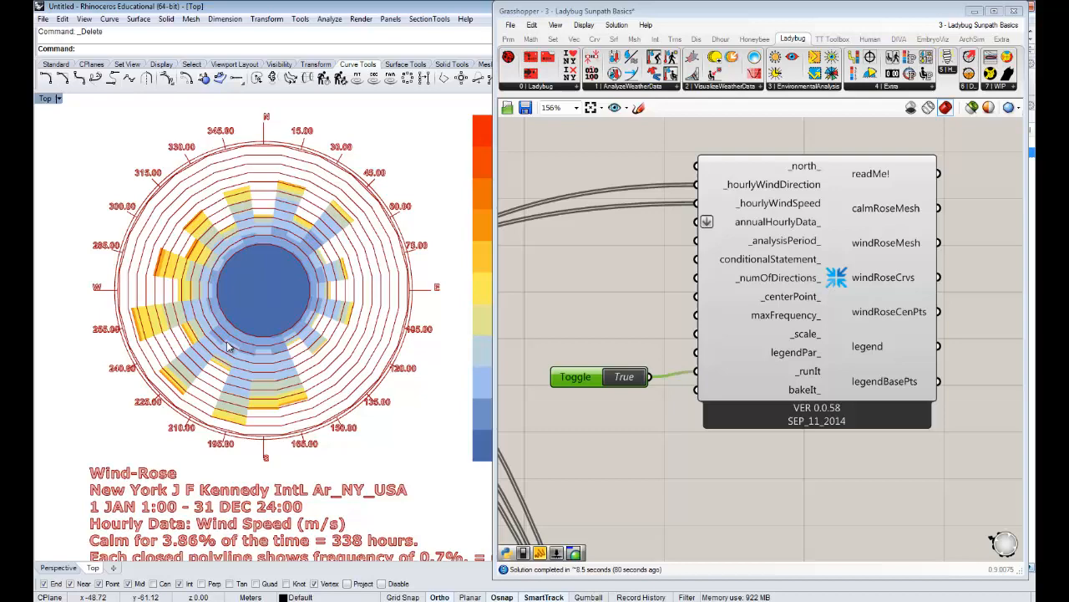
mouse_move(130, 410)
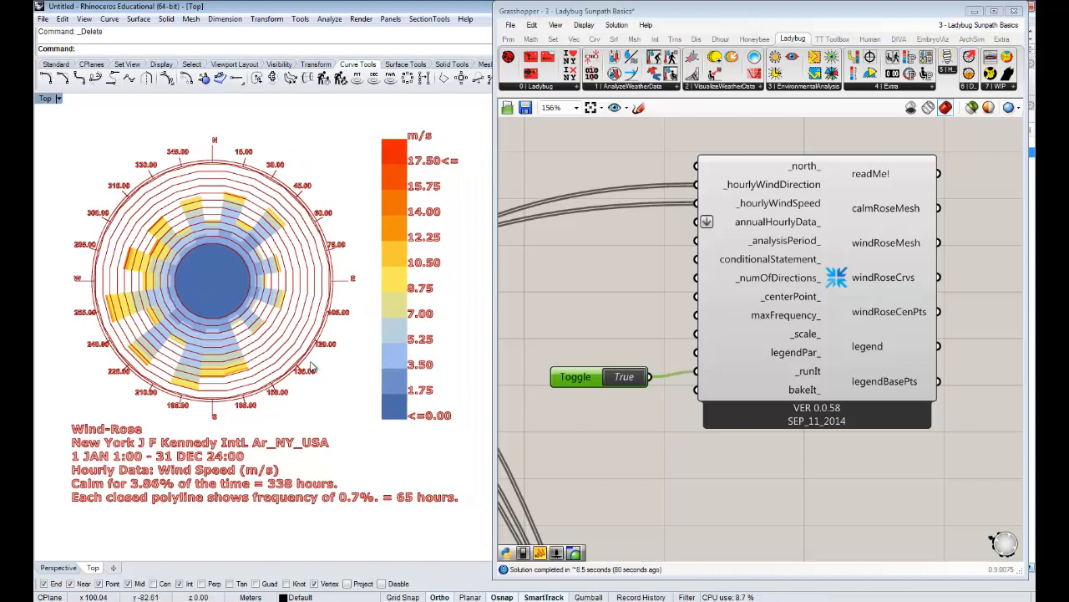
mouse_move(257, 275)
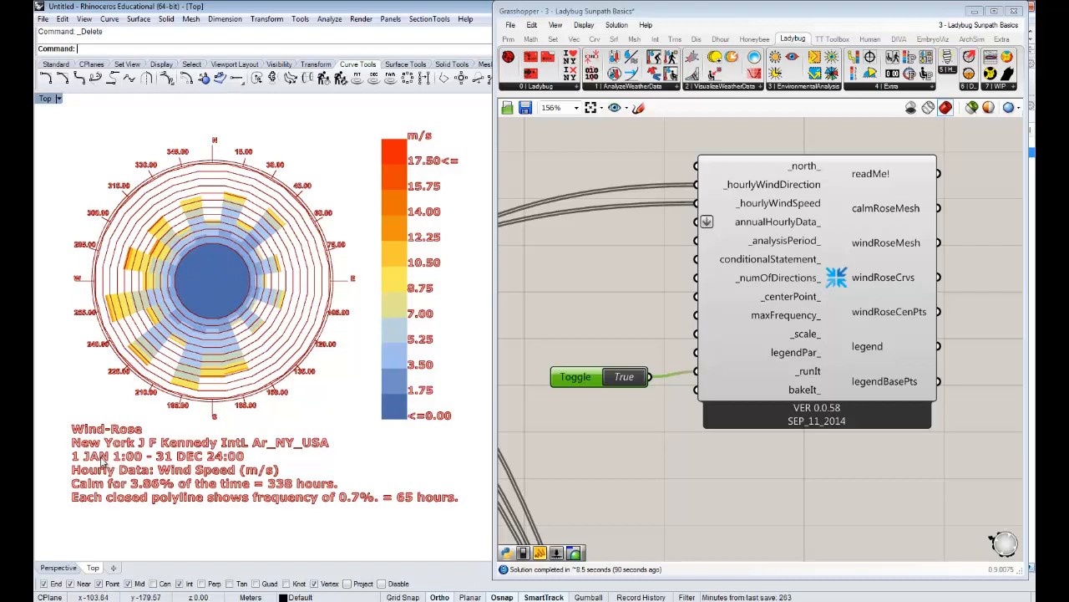
mouse_move(181, 315)
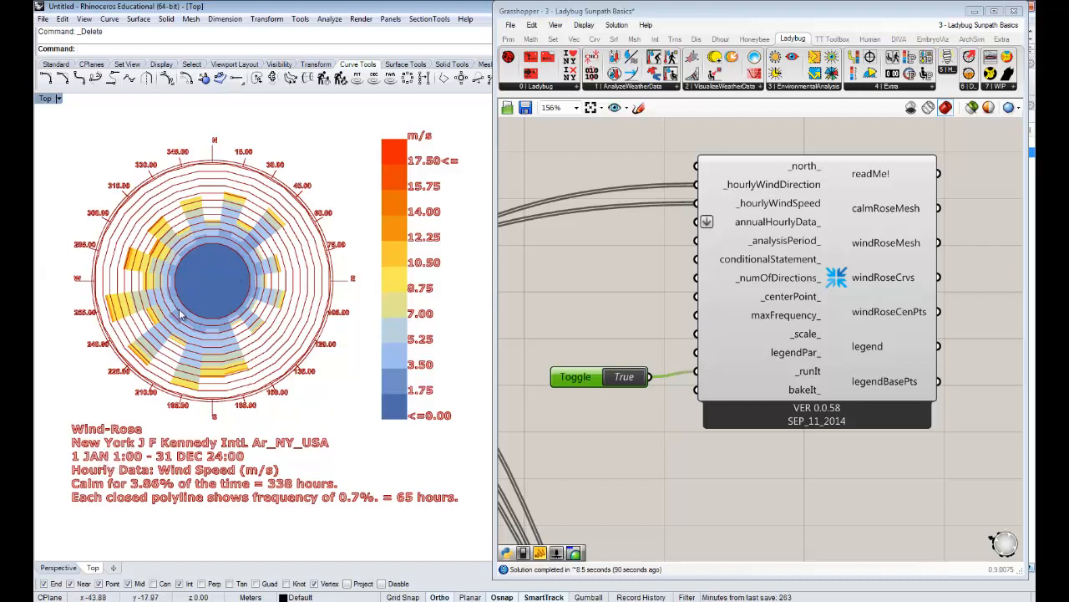
mouse_move(195, 333)
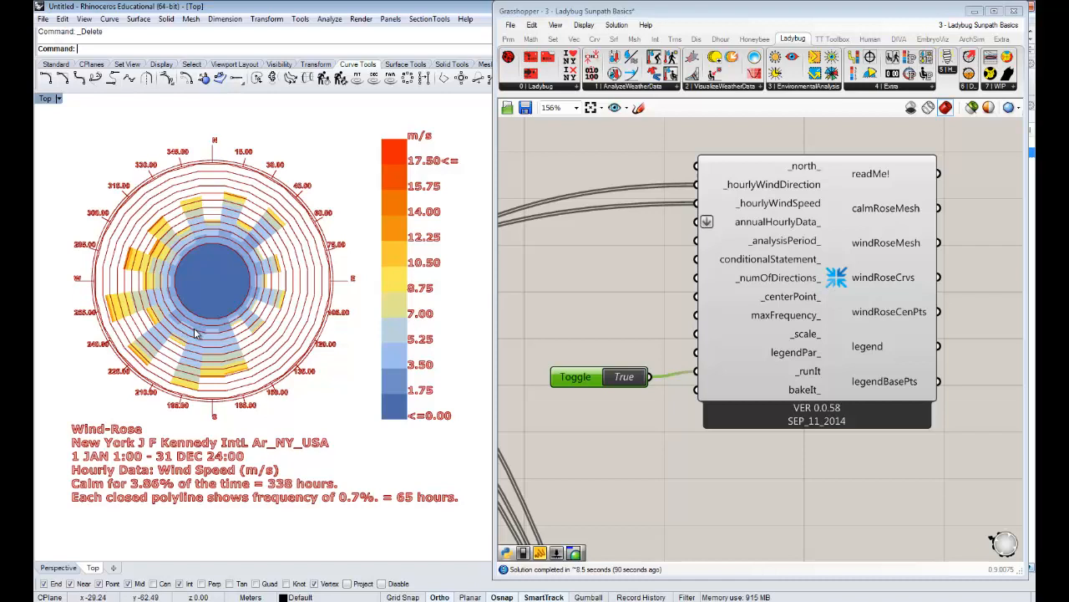
mouse_move(319, 322)
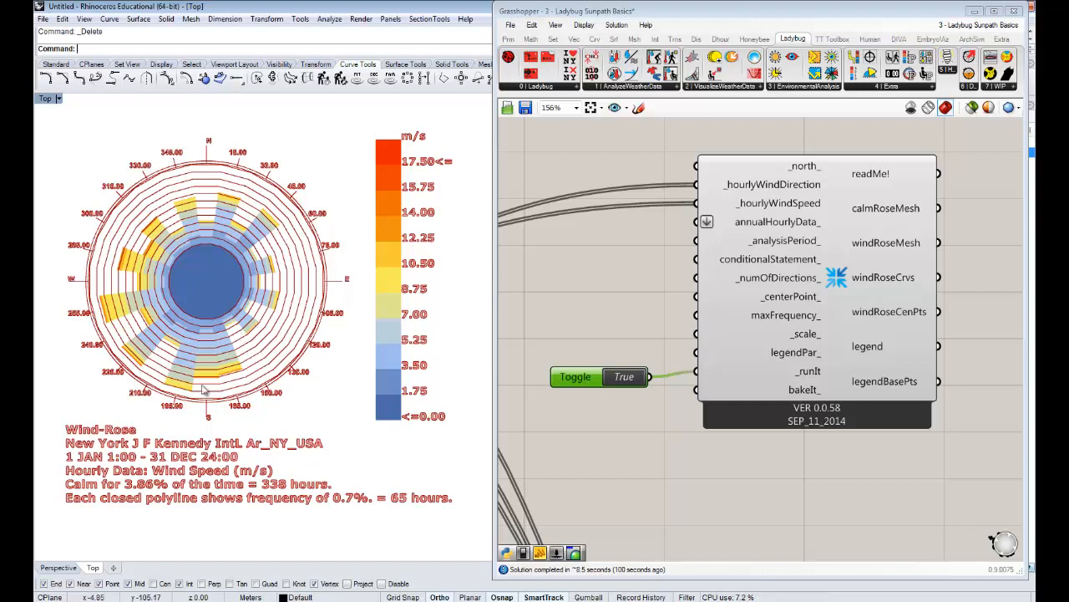
mouse_move(240, 348)
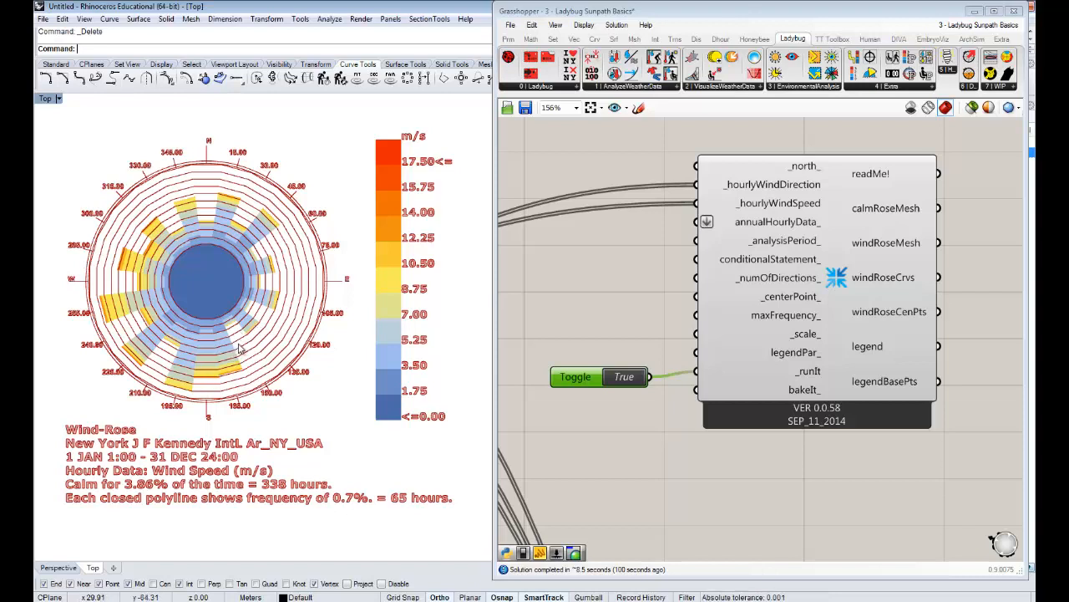
mouse_move(241, 347)
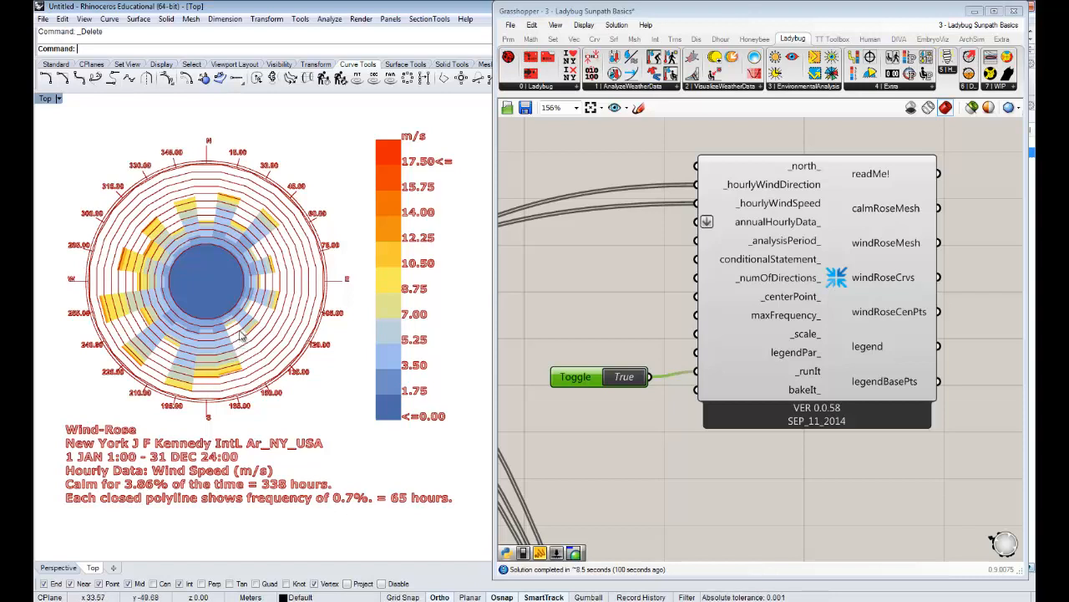
mouse_move(395, 307)
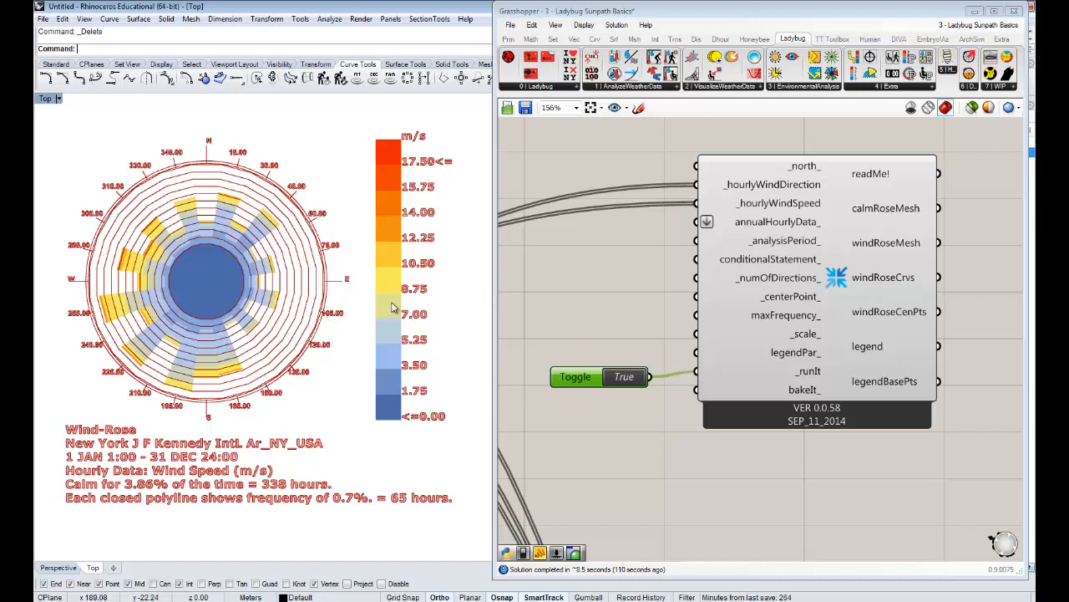
mouse_move(394, 307)
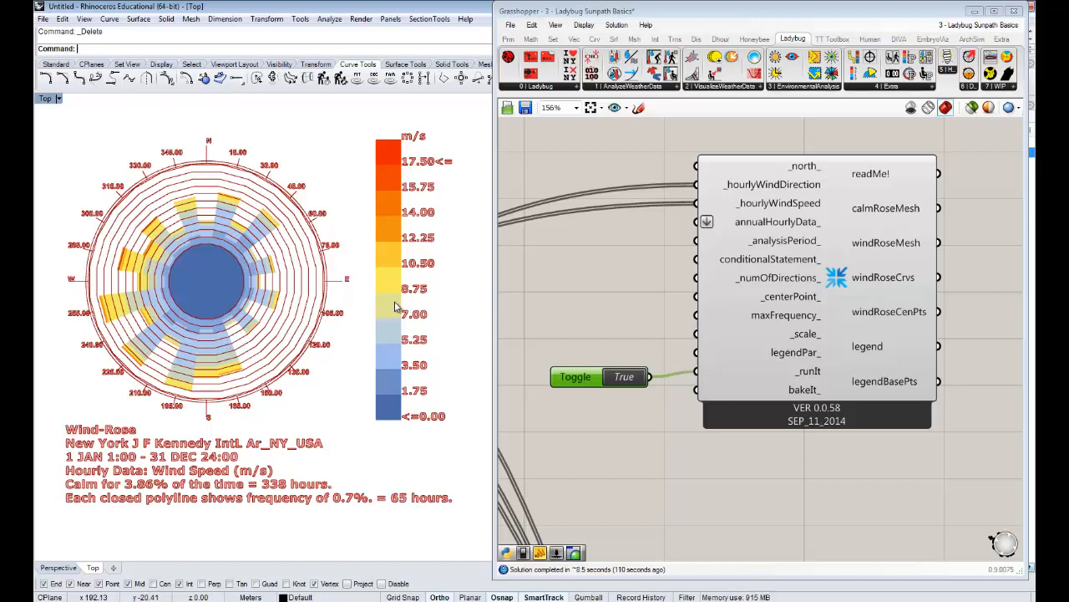
mouse_move(489, 295)
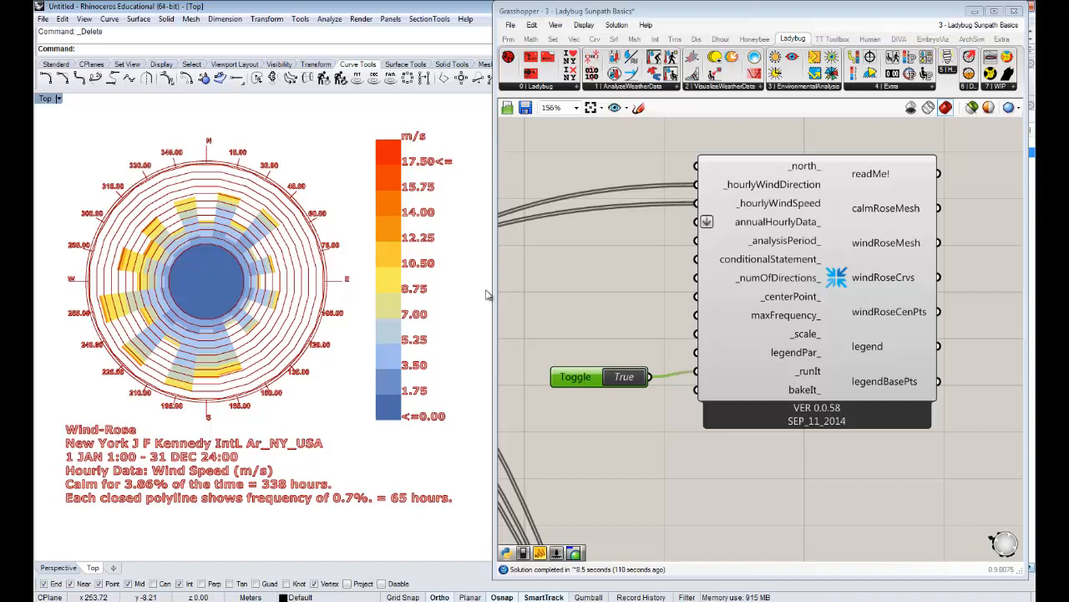
mouse_move(655, 276)
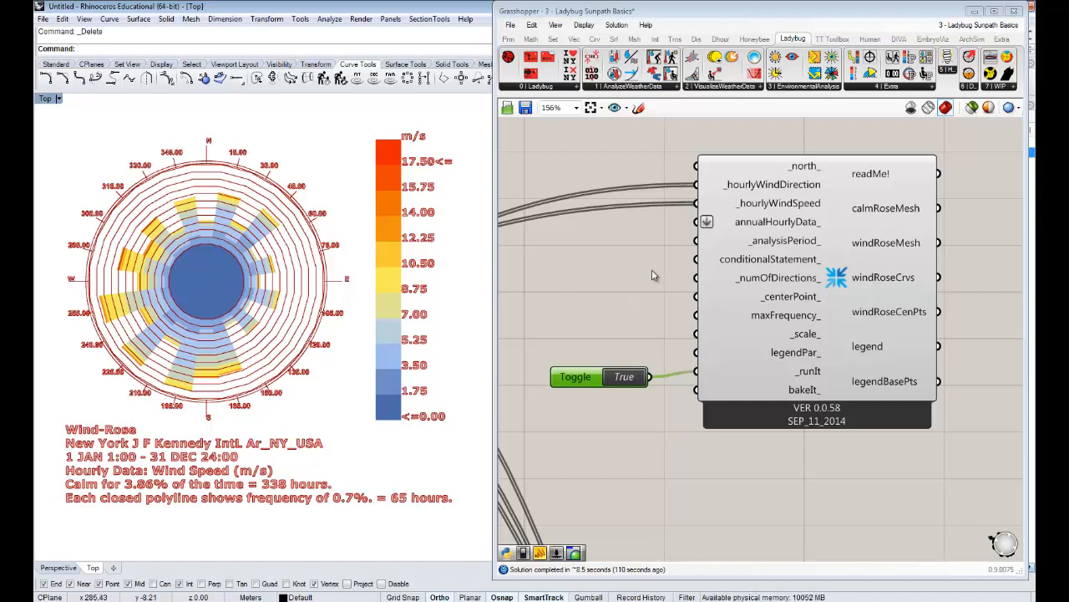
mouse_move(684, 294)
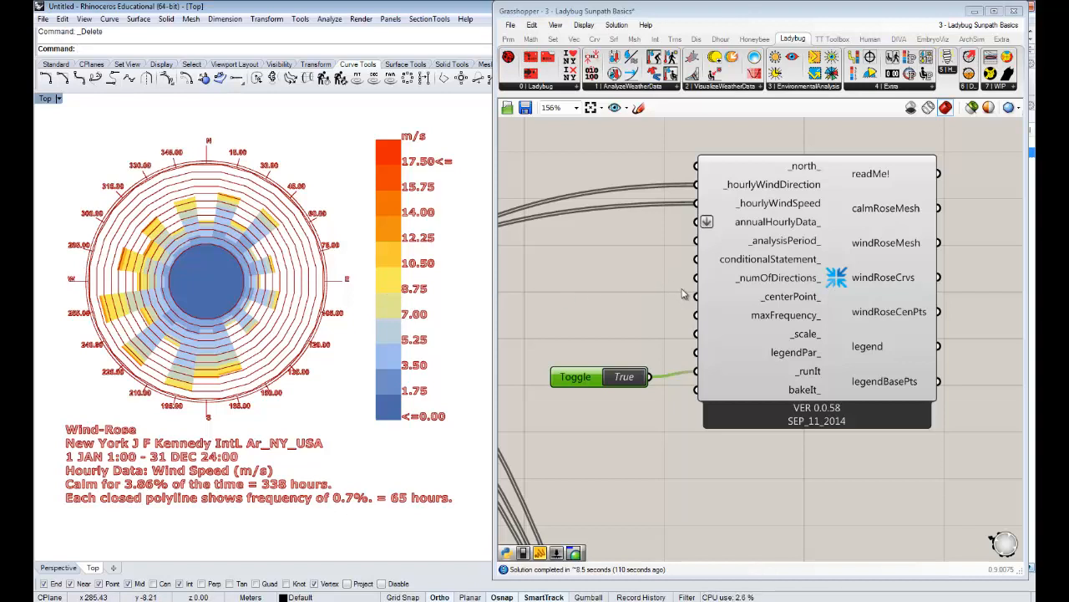
mouse_move(766, 248)
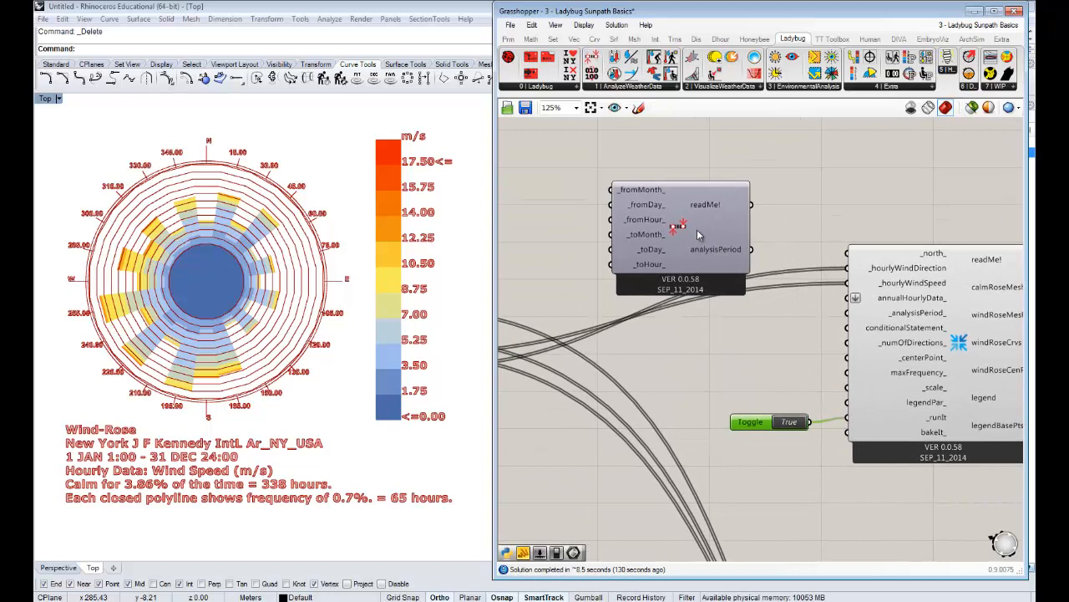
Arrange the Ladybug Analysis Period component and its panels on the canvas
drag(681, 225, 647, 188)
text(A)
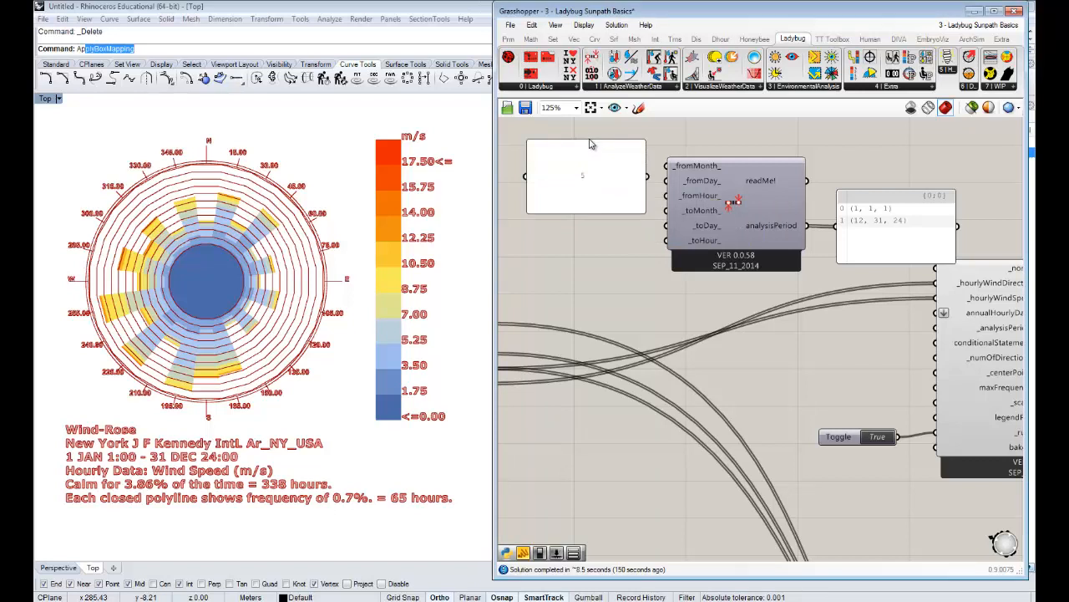
Set the analysis period to months 5 through 10 using panels wired to _fromMonth_ and _toMonth_
click(576, 163)
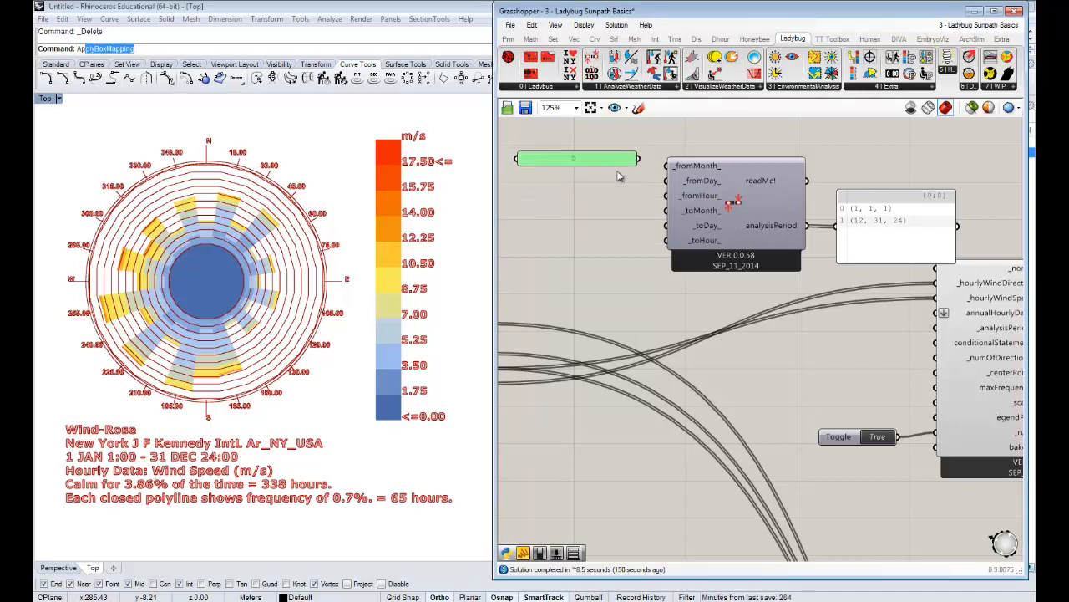
drag(574, 171, 593, 173)
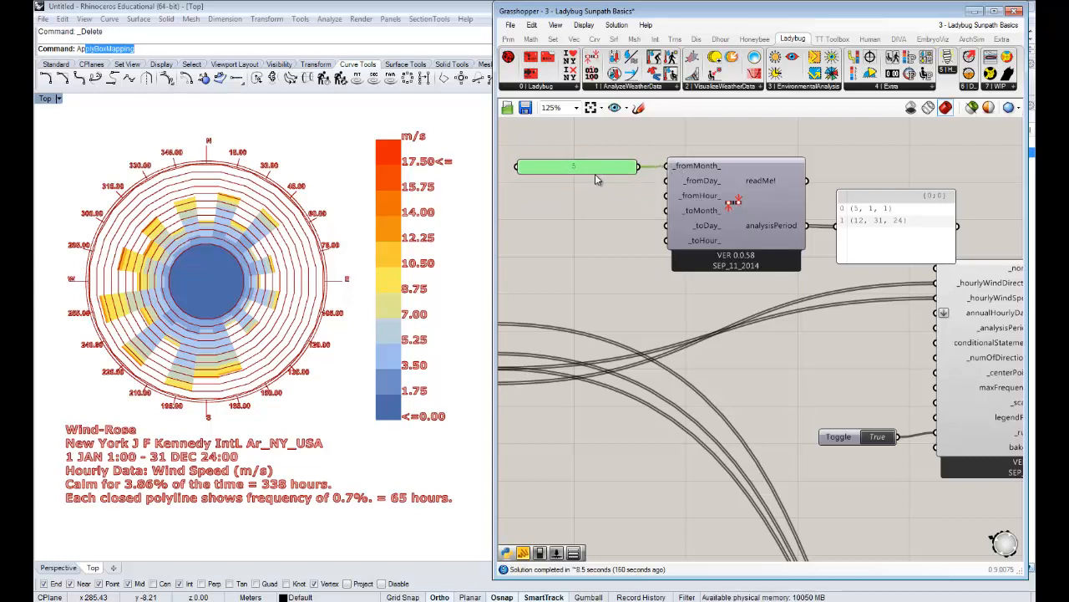
double_click(574, 166)
text(10)
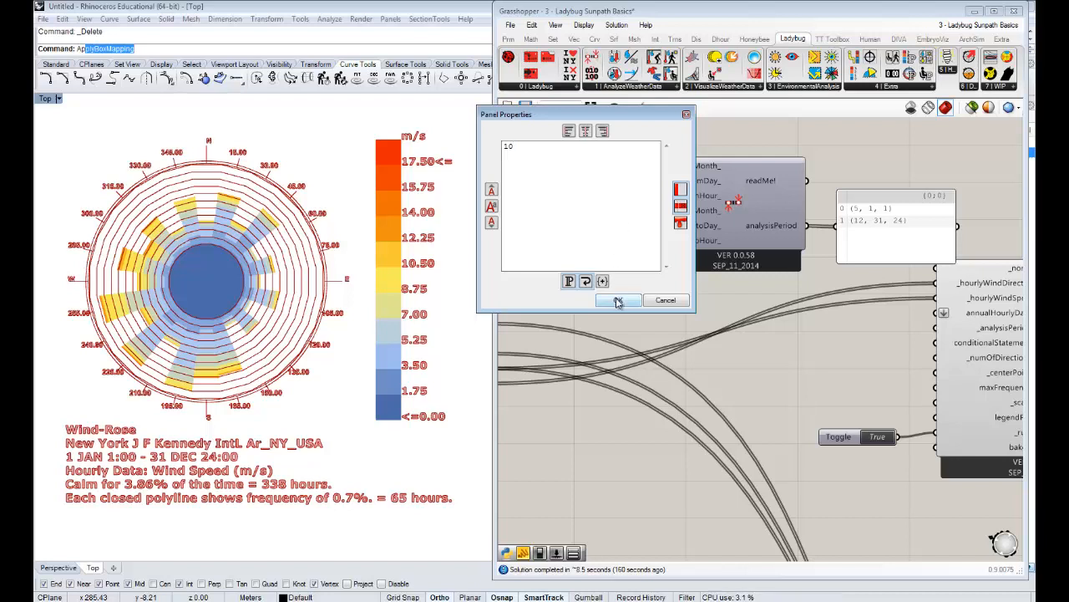
click(619, 300)
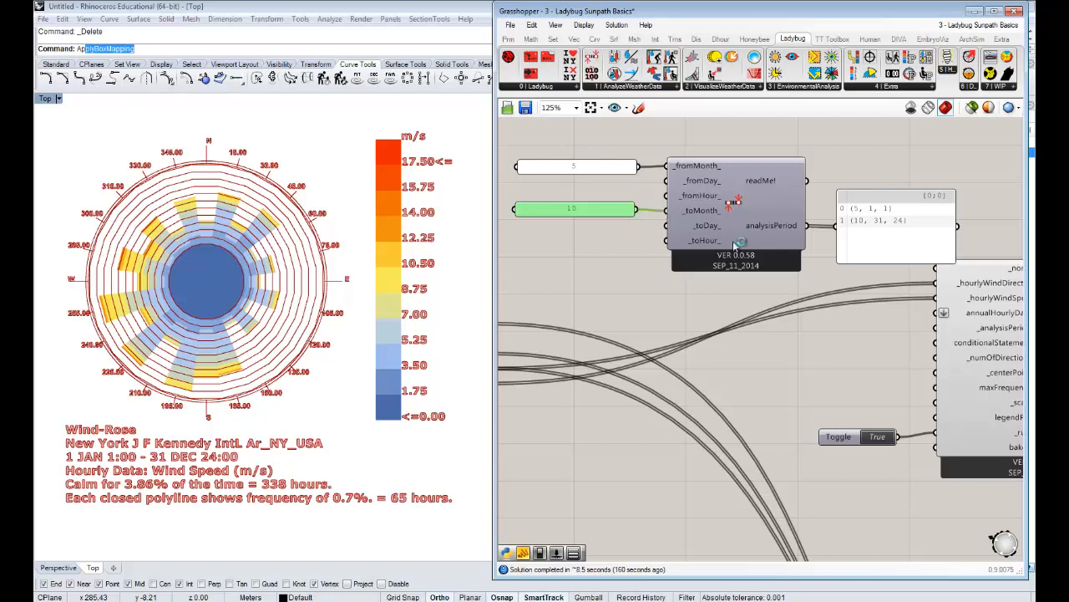
mouse_move(907, 237)
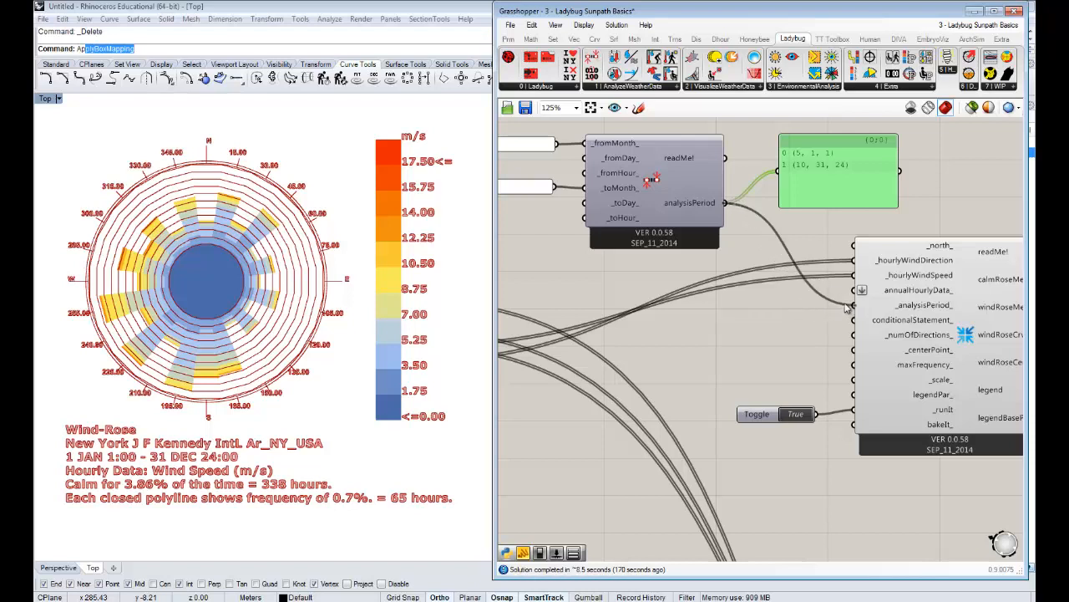
mouse_move(486, 230)
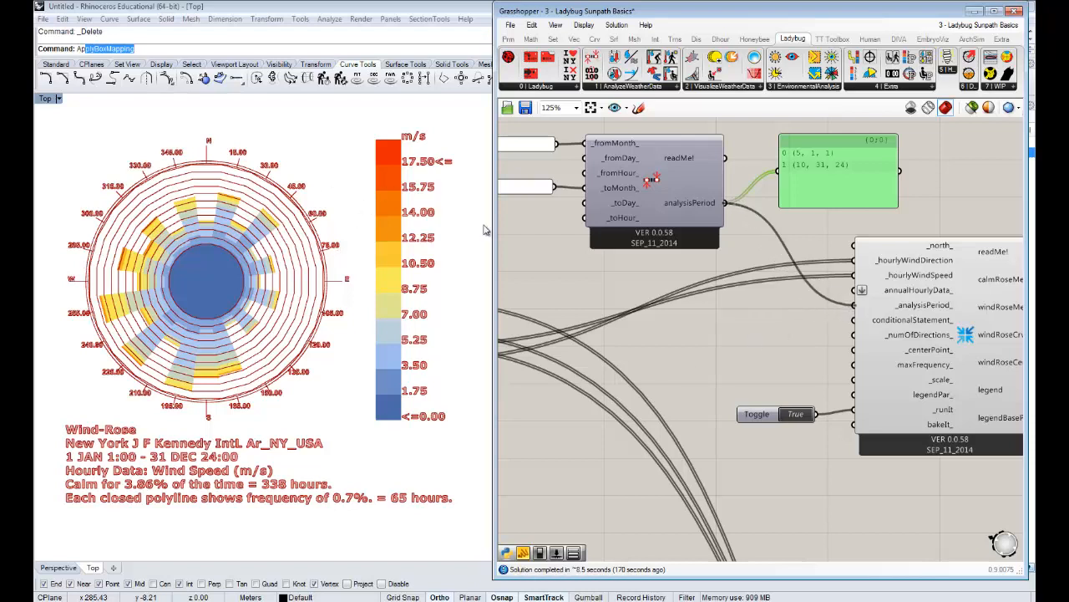
mouse_move(435, 404)
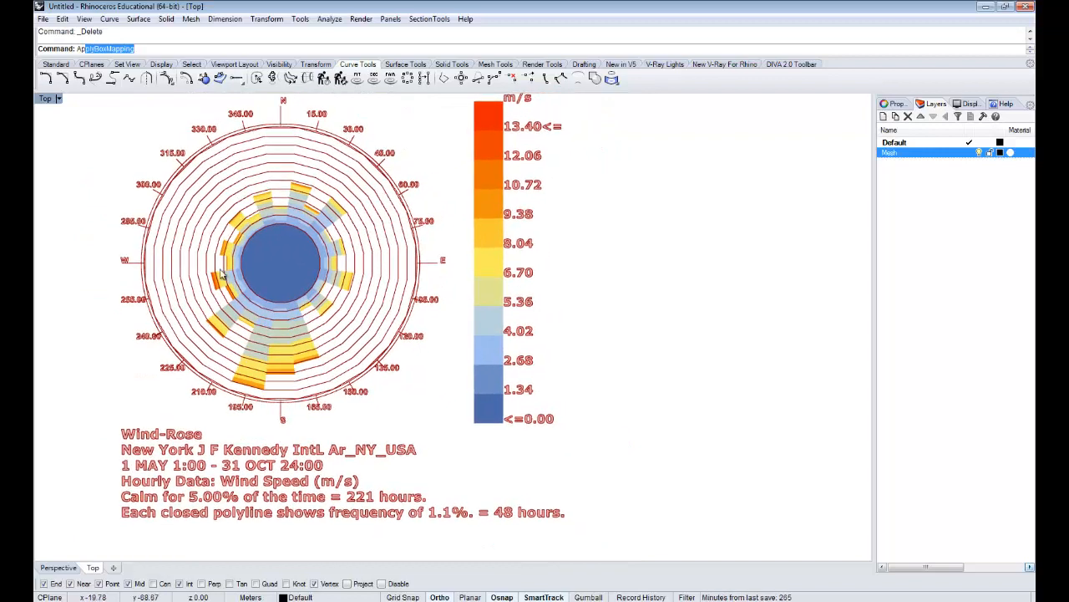
mouse_move(263, 382)
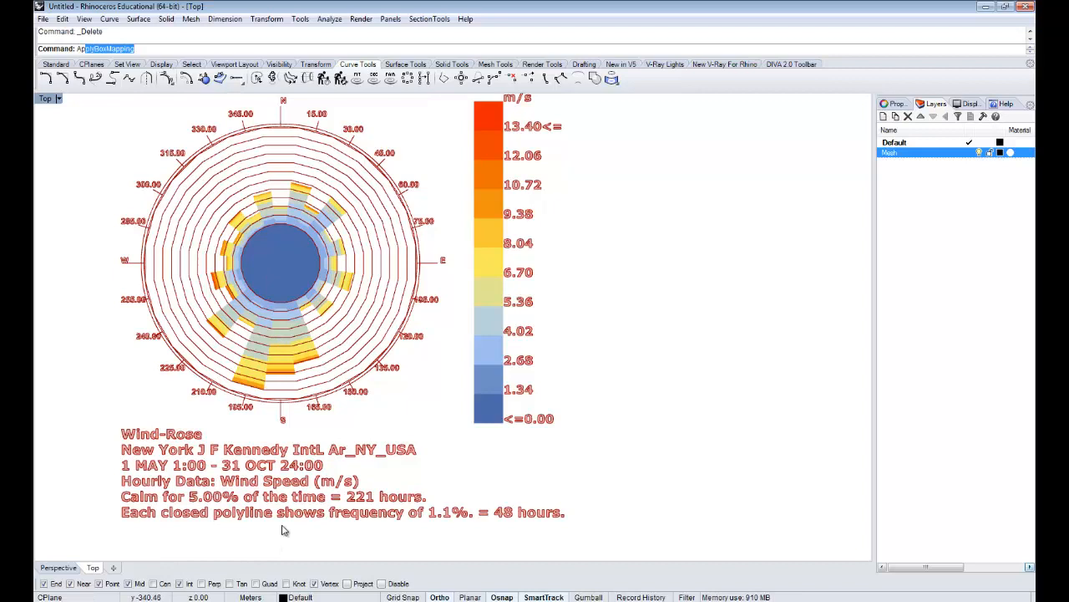
mouse_move(284, 353)
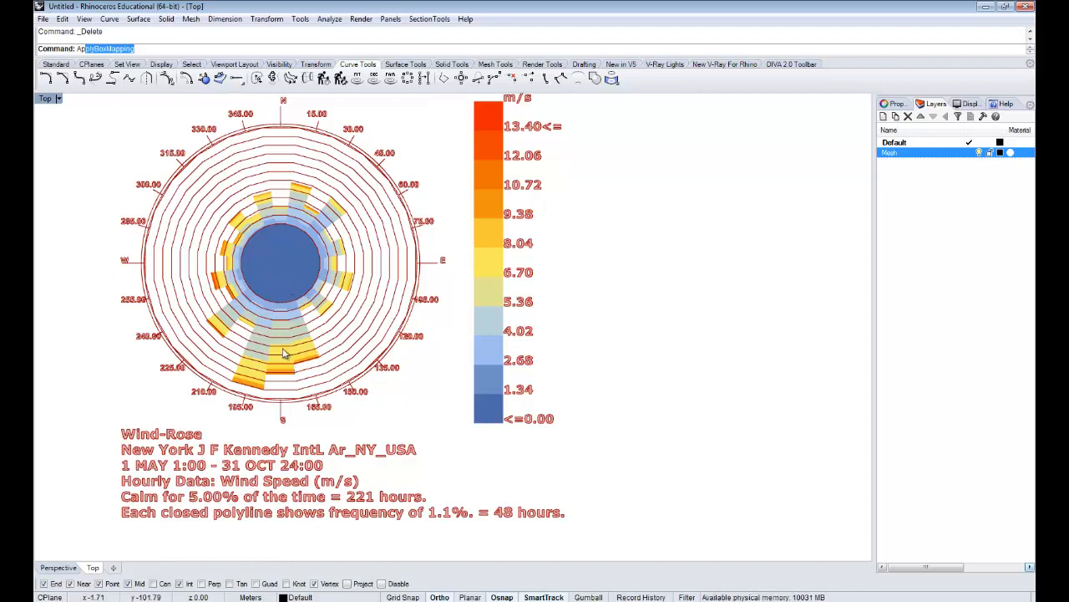
mouse_move(181, 441)
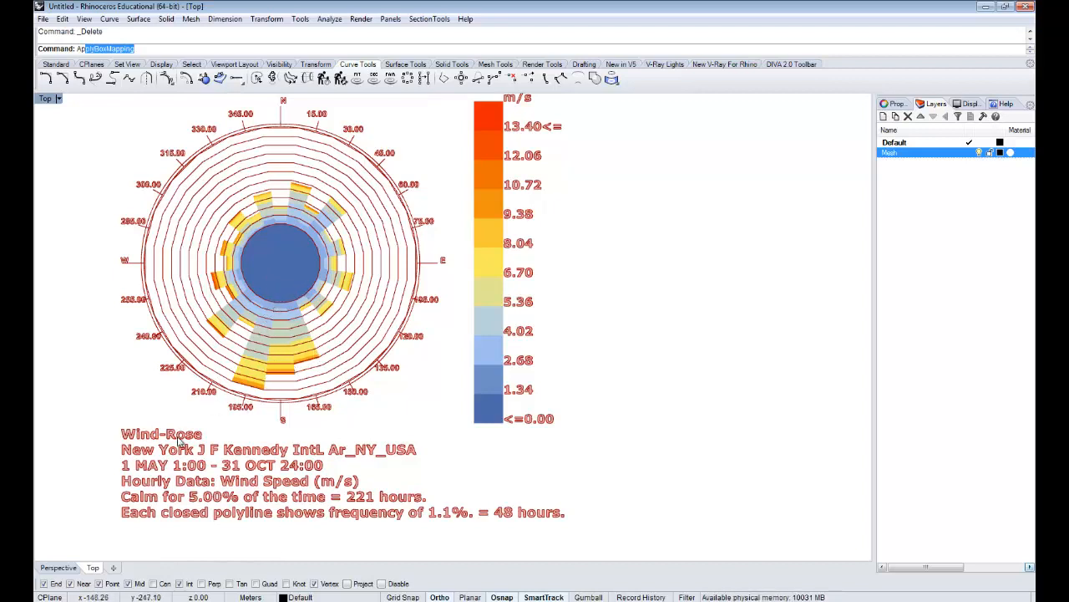
mouse_move(251, 501)
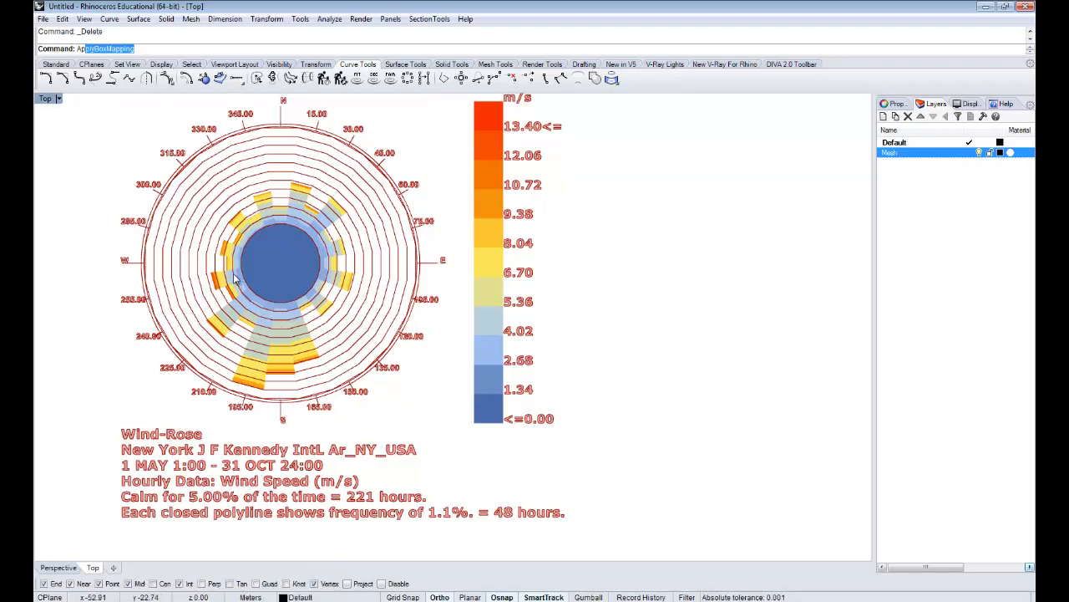
mouse_move(272, 305)
text(pr)
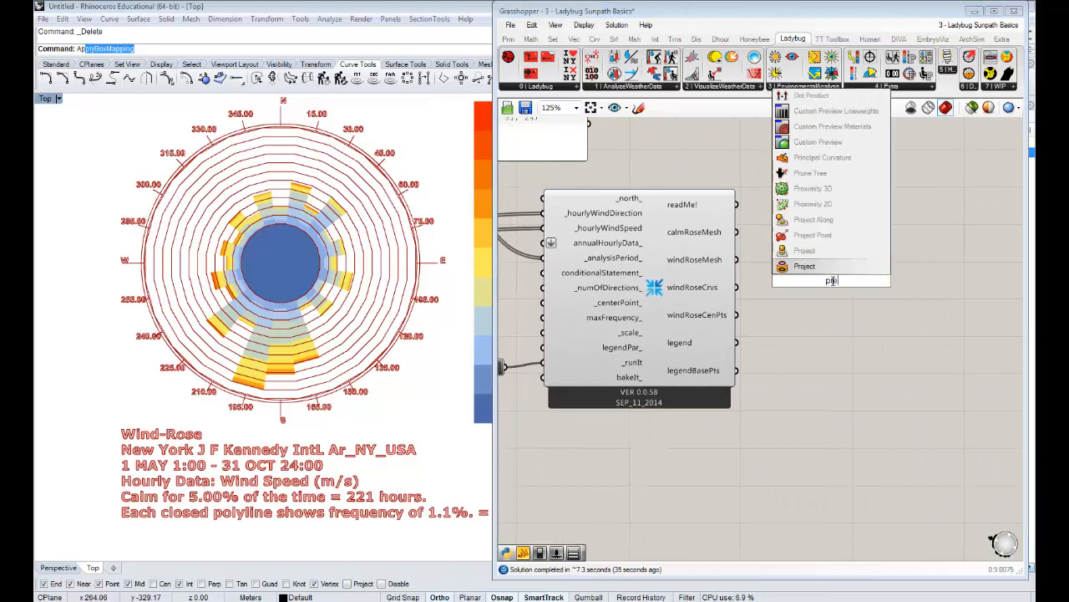
Dismiss the component search so the wind rose computes with its colour legend
click(804, 266)
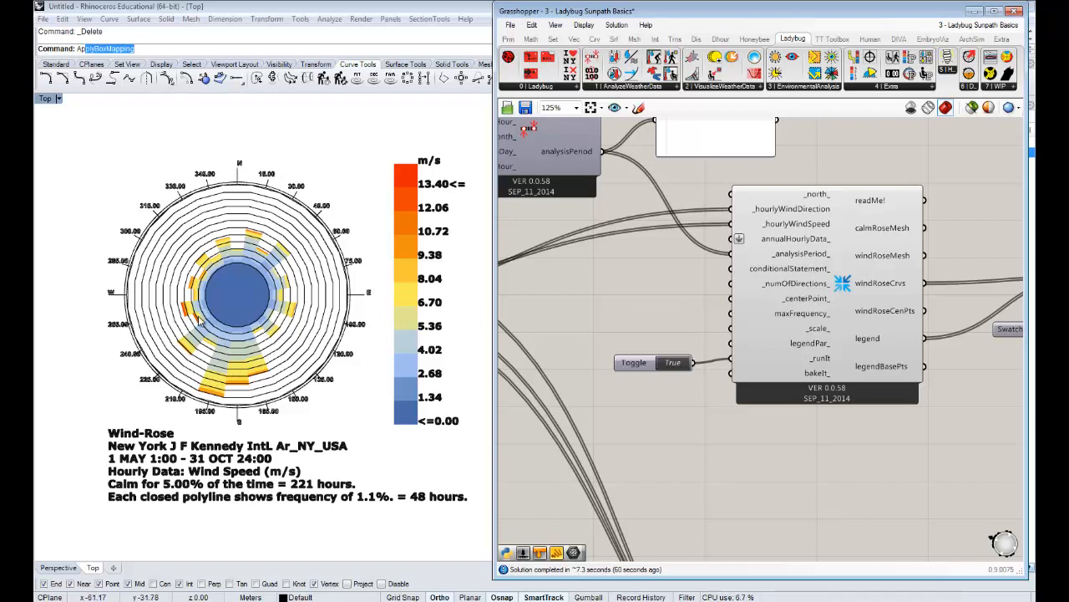
mouse_move(786, 313)
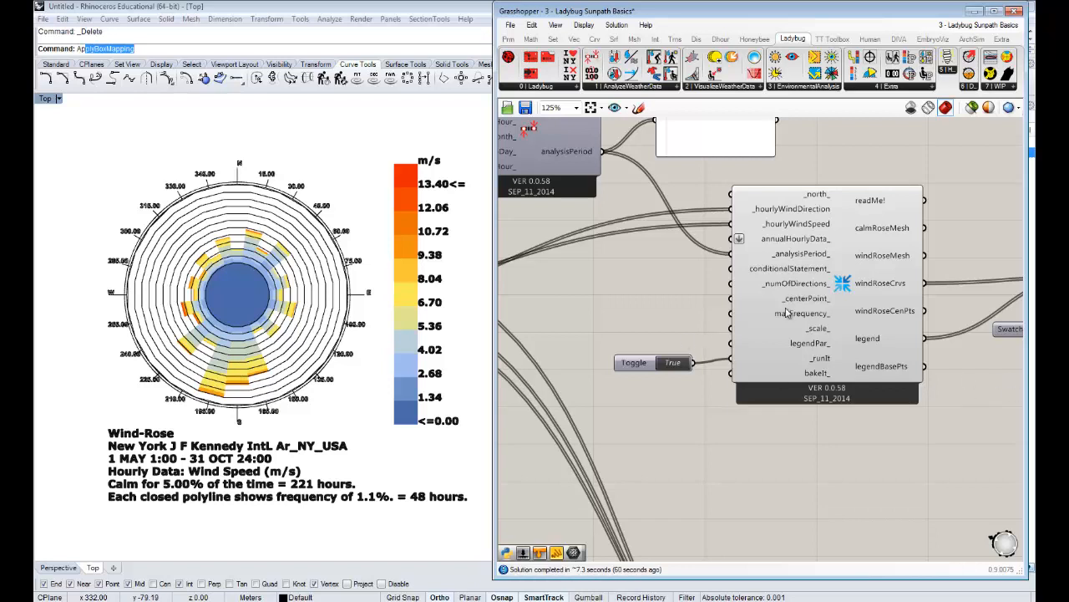
mouse_move(810, 308)
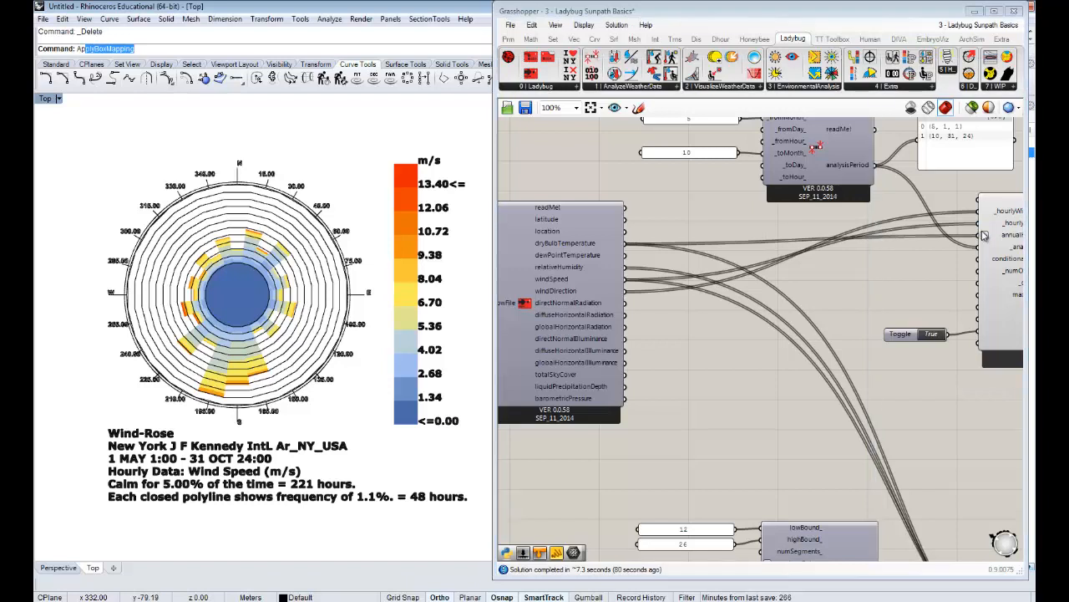
mouse_move(909, 280)
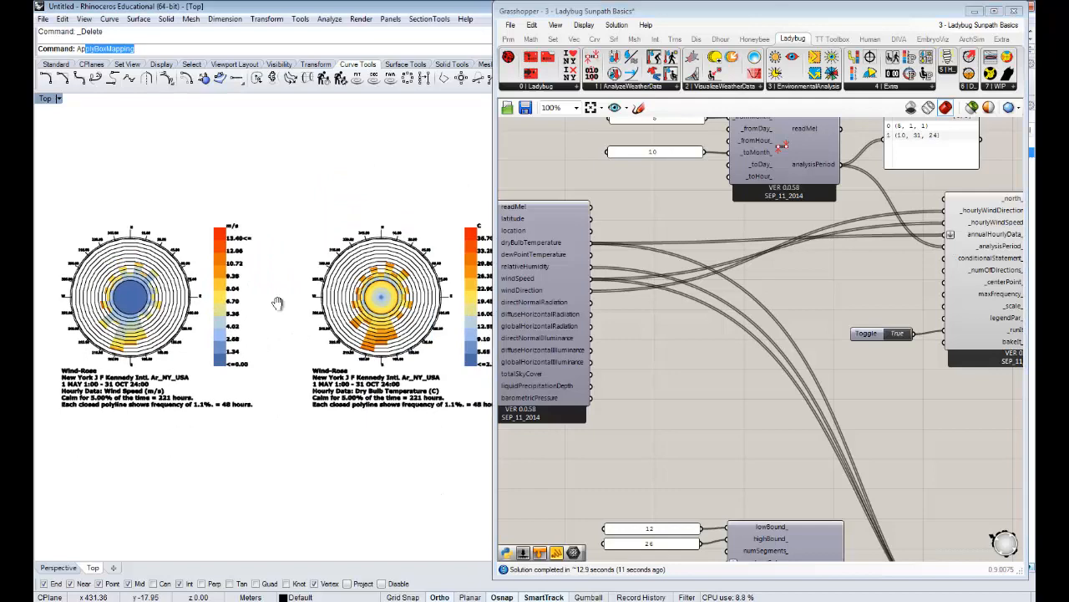
mouse_move(121, 336)
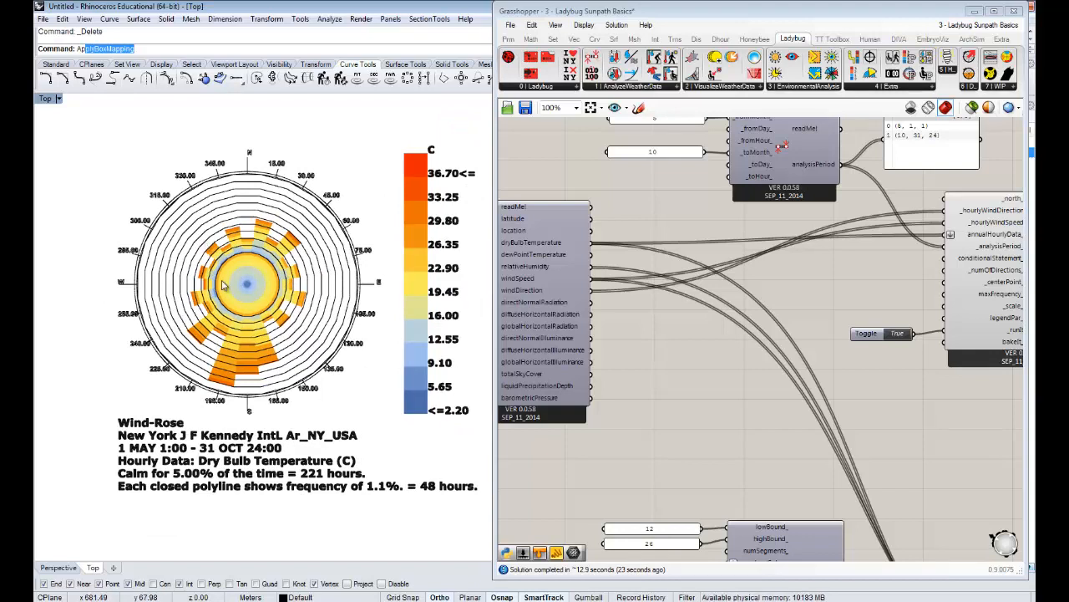
mouse_move(380, 372)
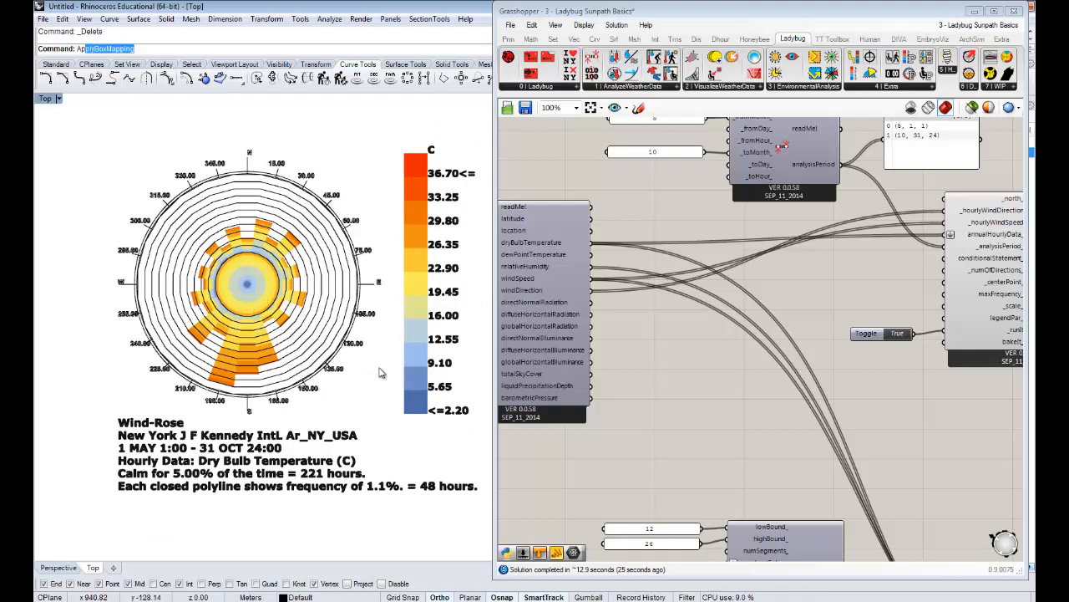
mouse_move(418, 206)
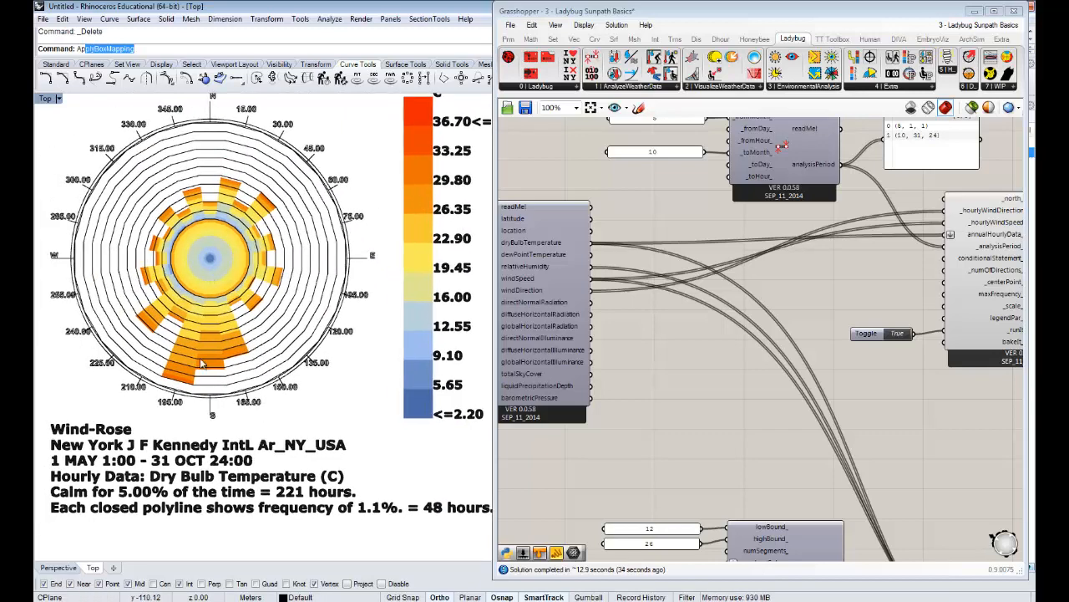
mouse_move(200, 363)
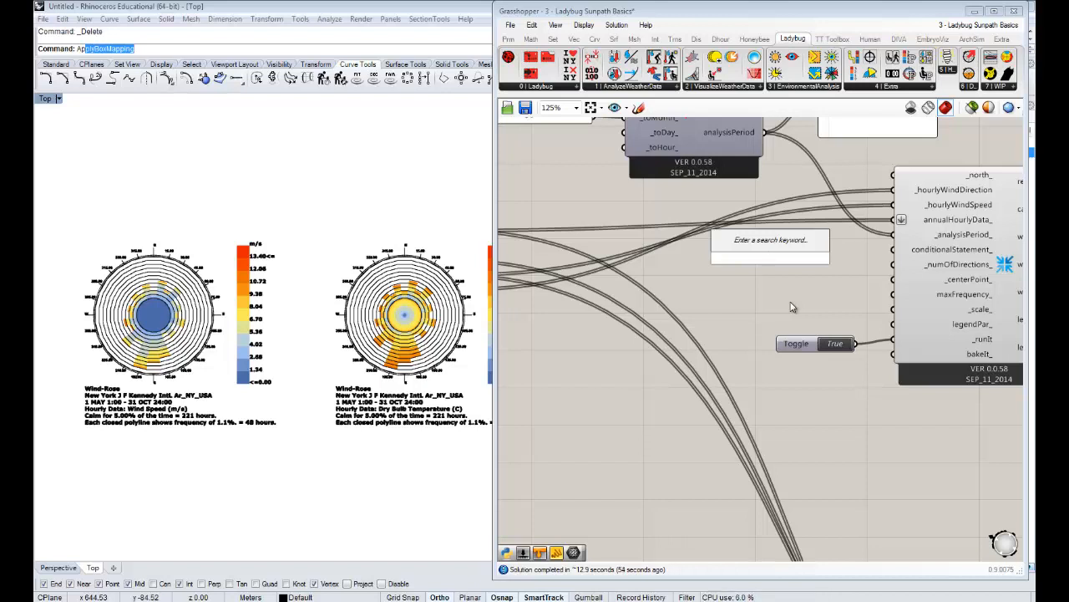
Place a Panel from the component search and enter the condition 'a>1 and b>24'
click(768, 257)
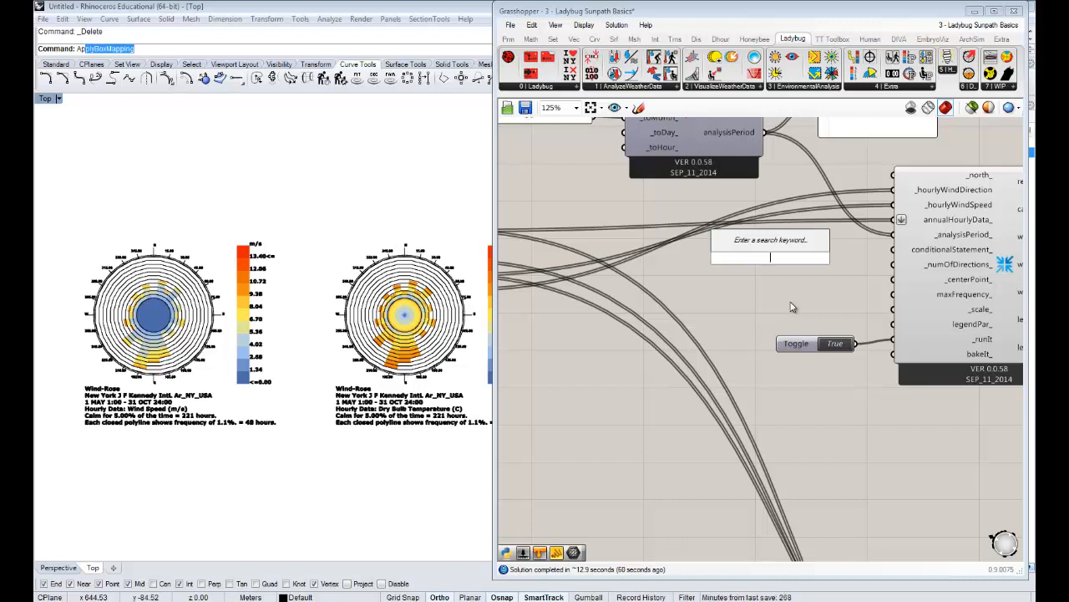
text(Panel)
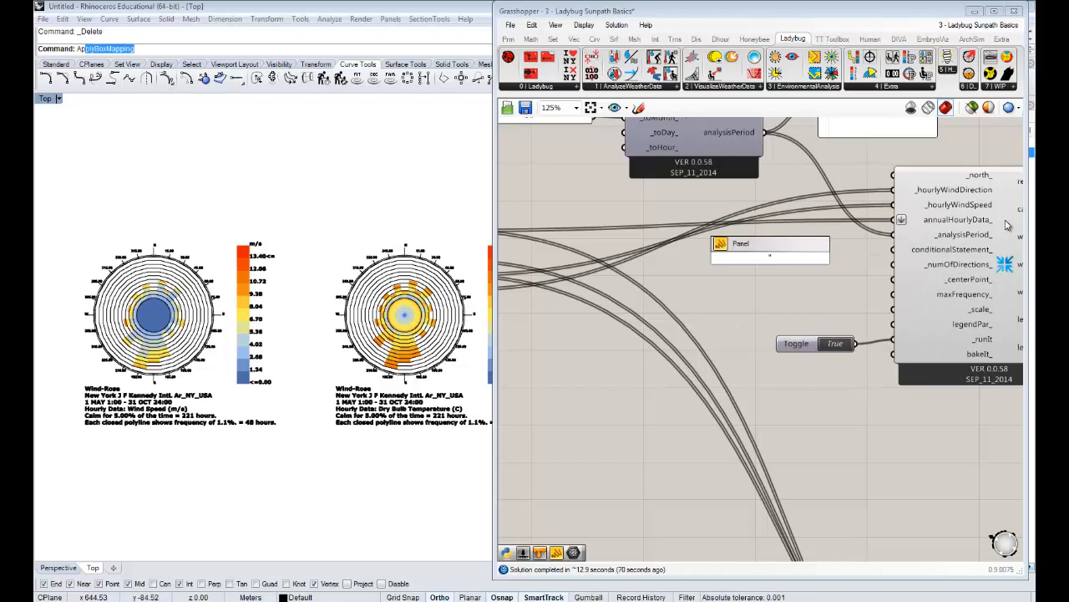
mouse_move(951, 248)
text(a)
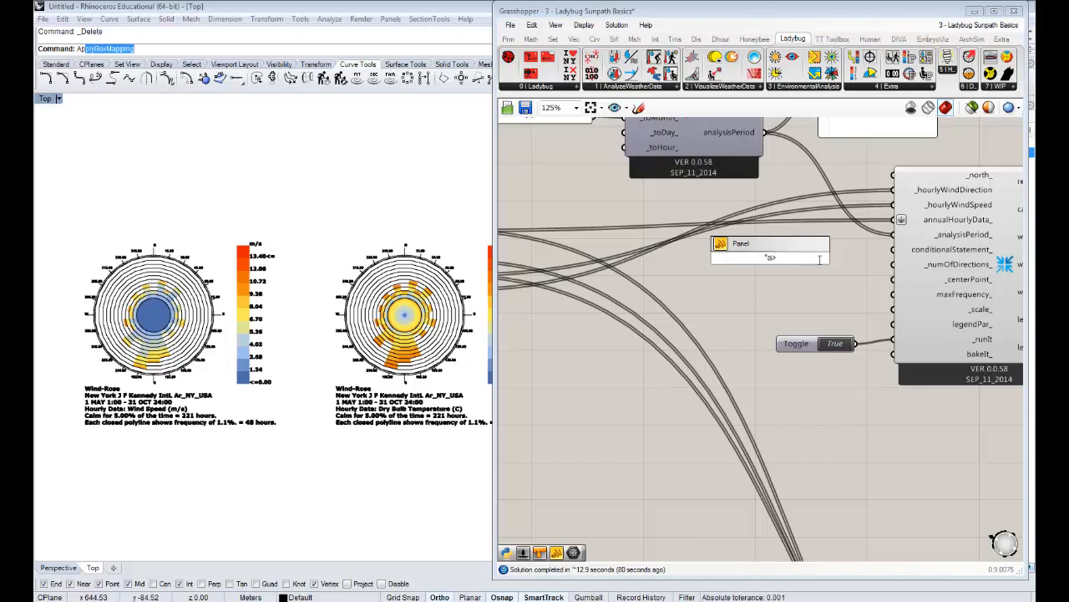
text(>1)
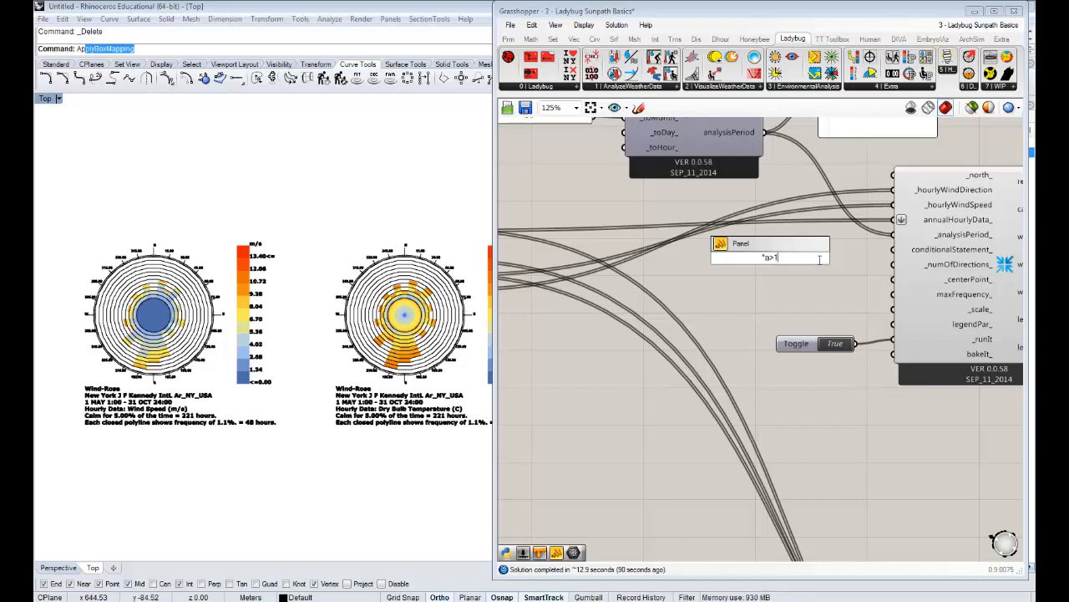
text(and)
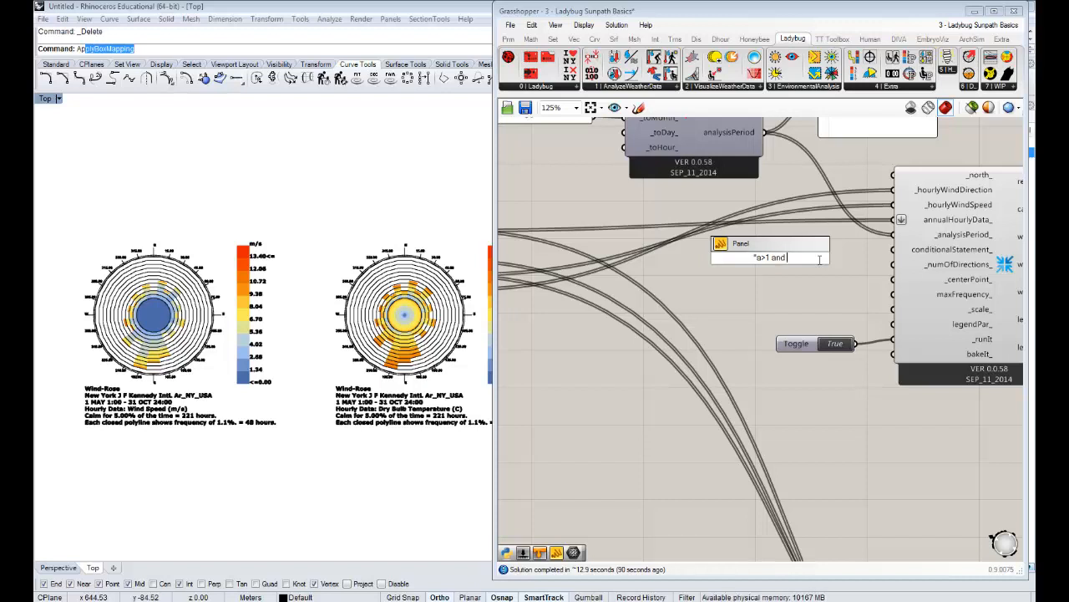
text(b)
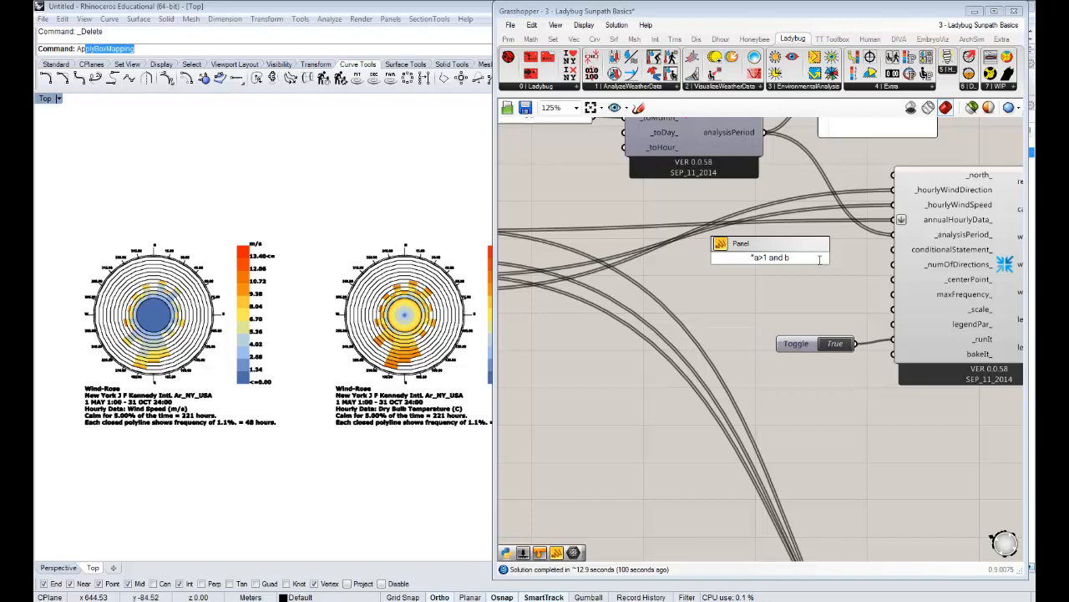
text(>)
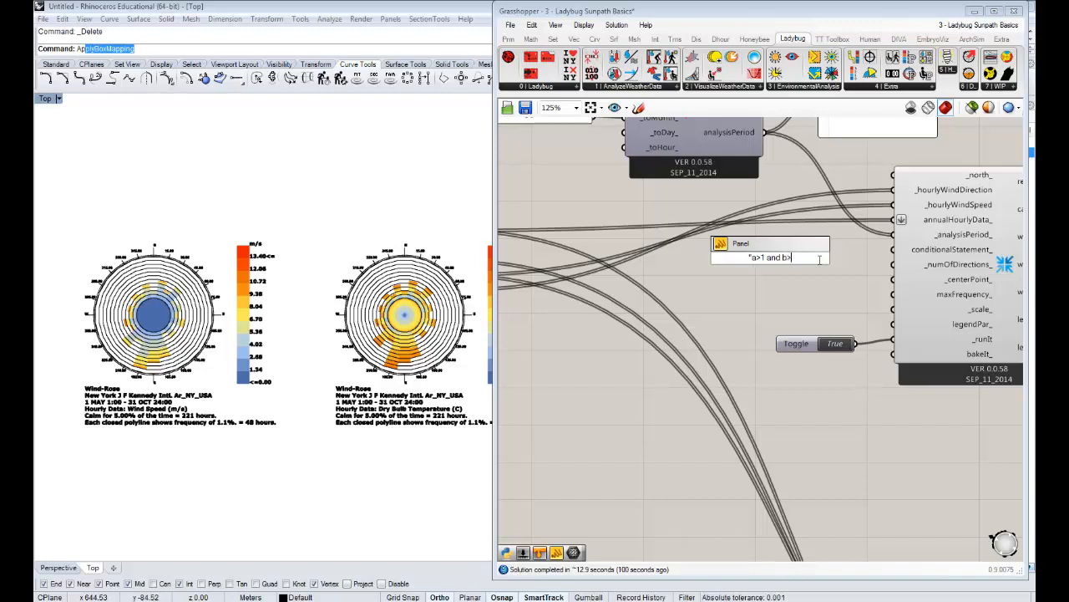
text(24)
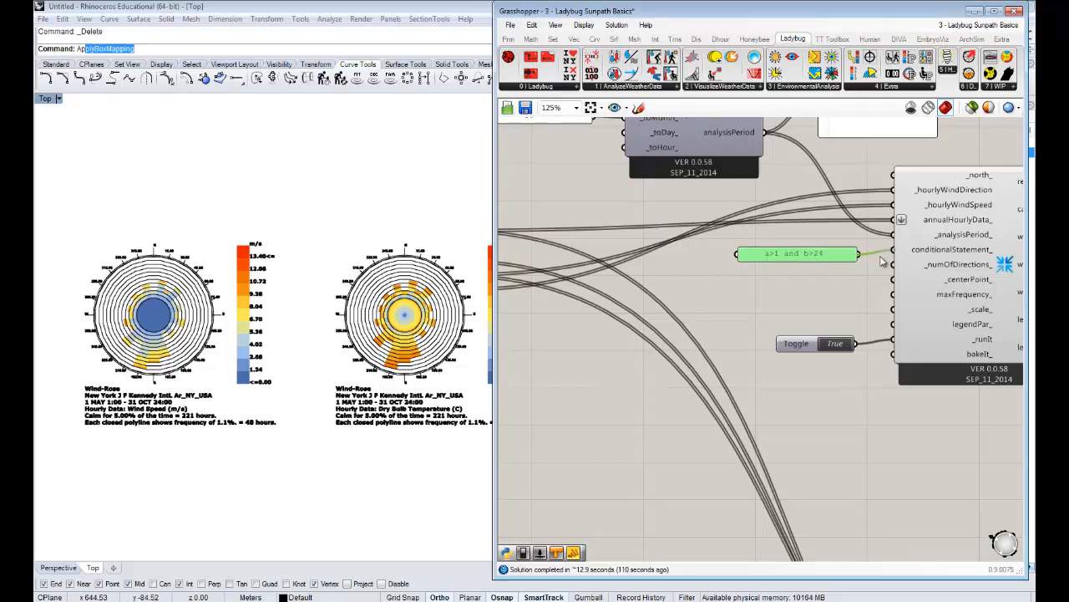
mouse_move(306, 332)
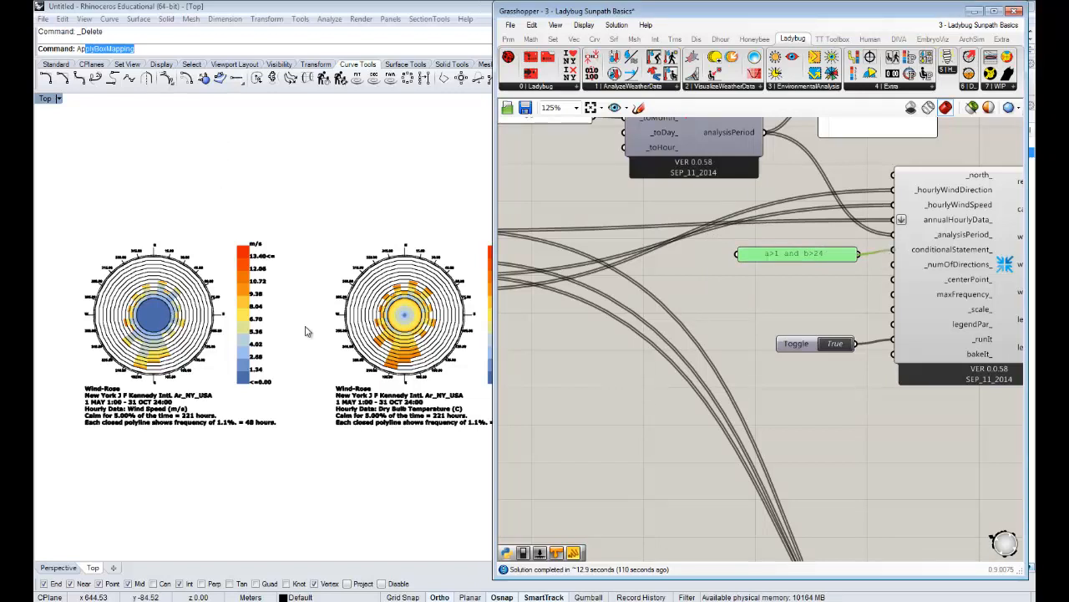
mouse_move(517, 316)
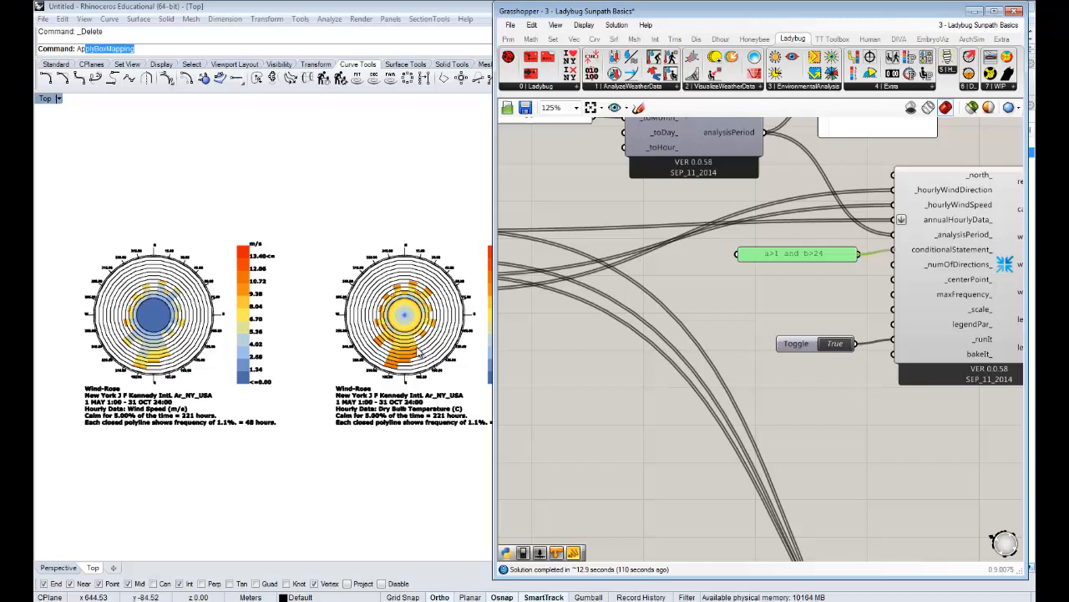
mouse_move(429, 248)
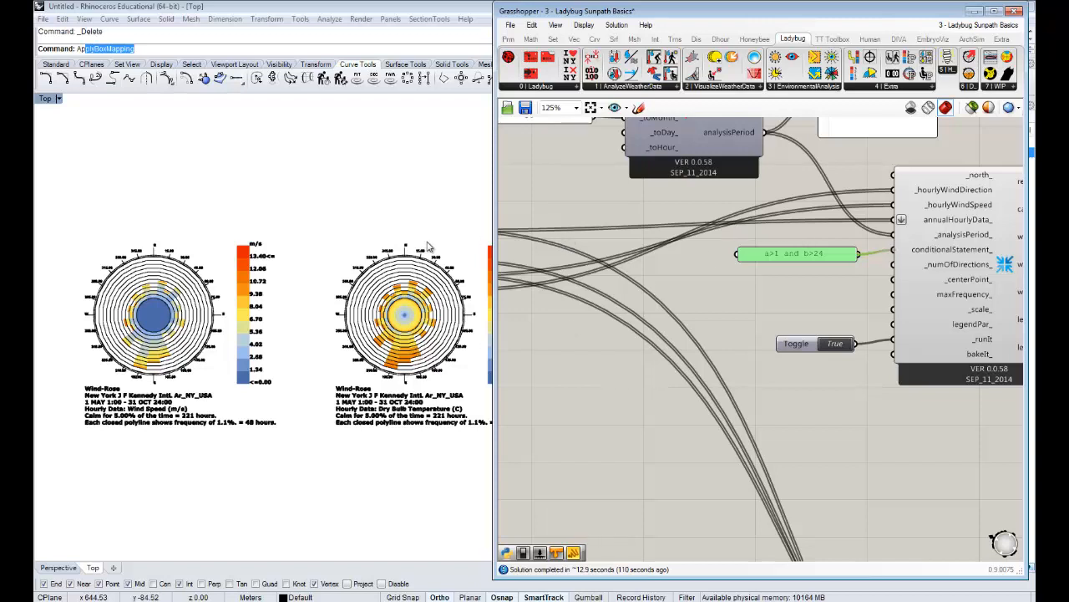
mouse_move(428, 248)
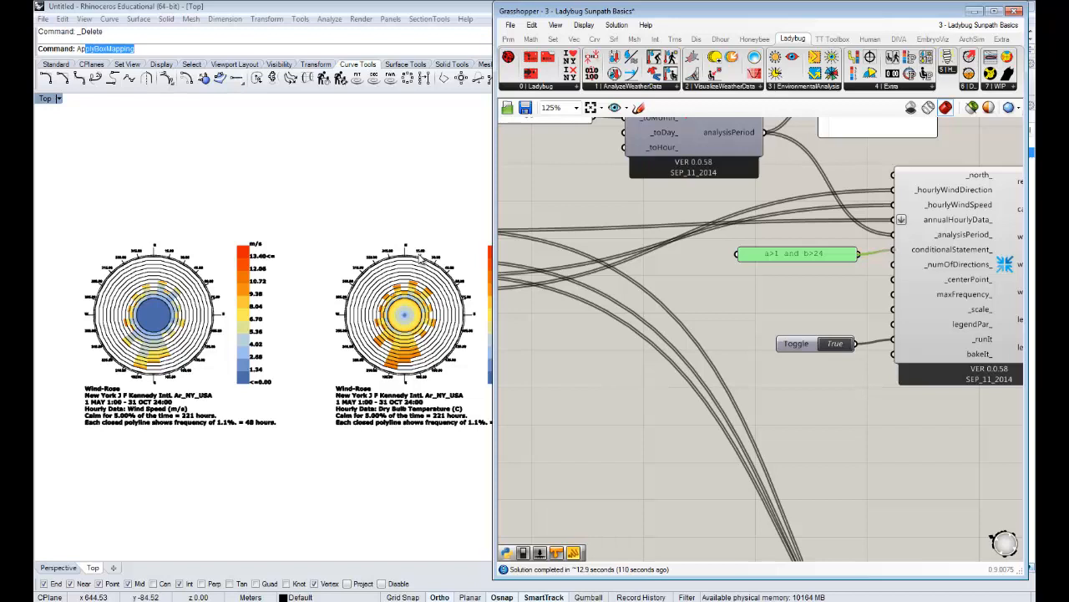
mouse_move(373, 232)
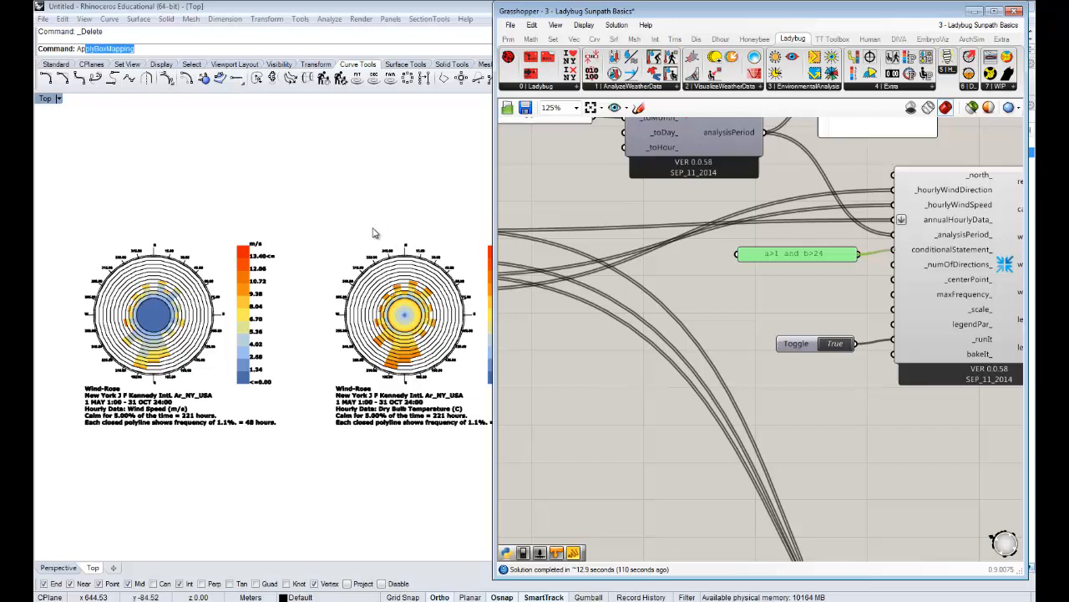
mouse_move(304, 428)
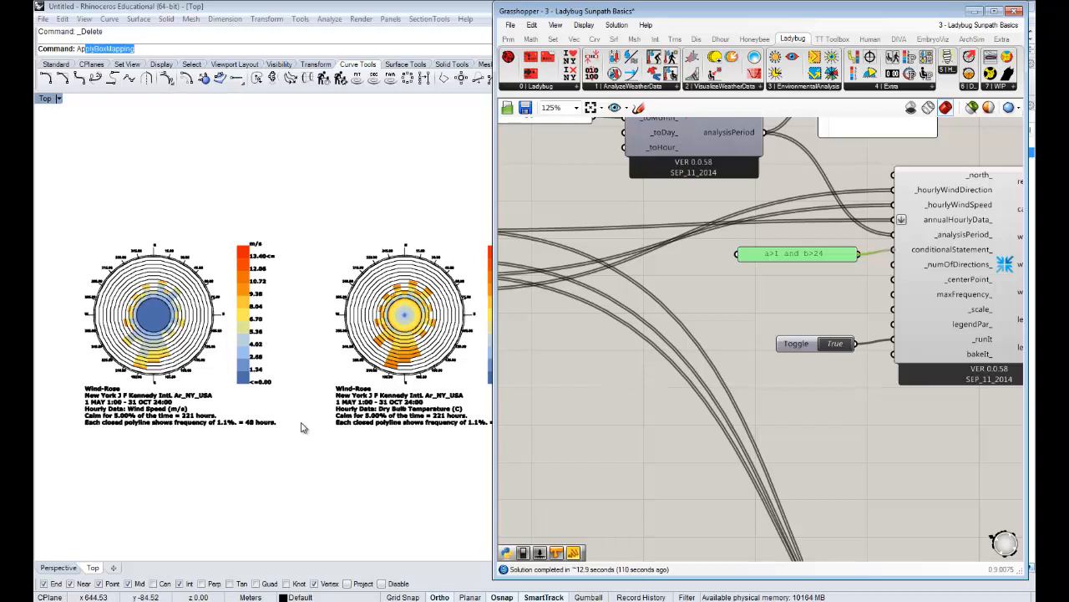
mouse_move(298, 432)
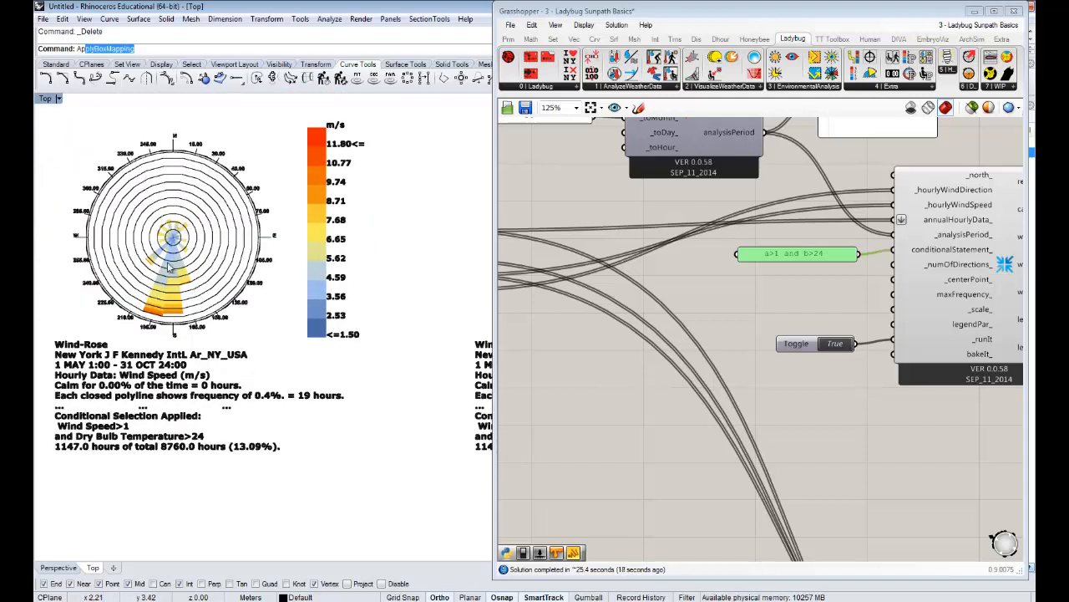
scroll(up, 3)
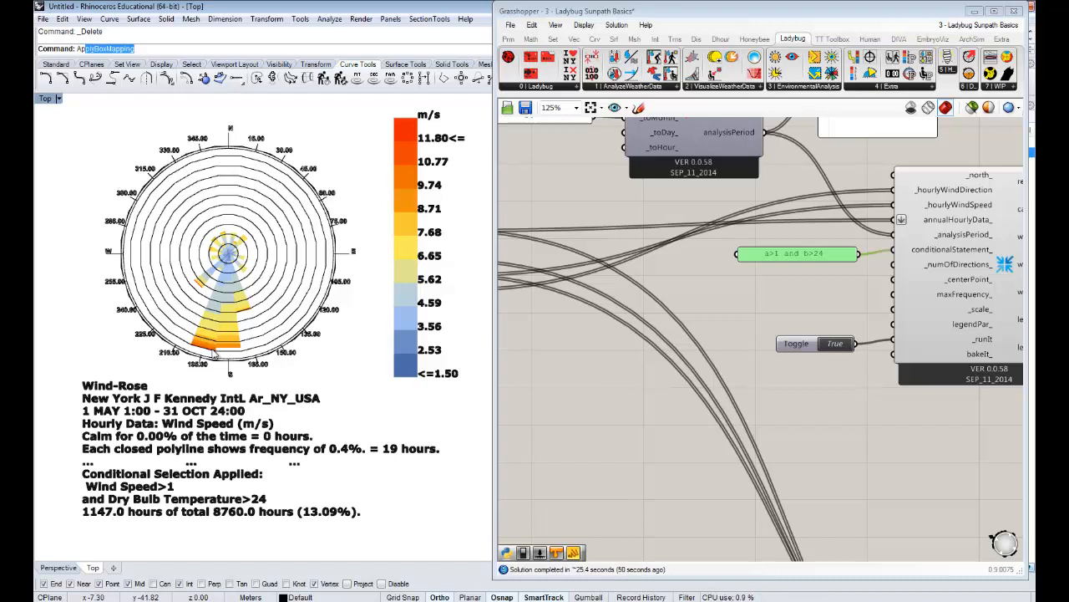
mouse_move(982, 460)
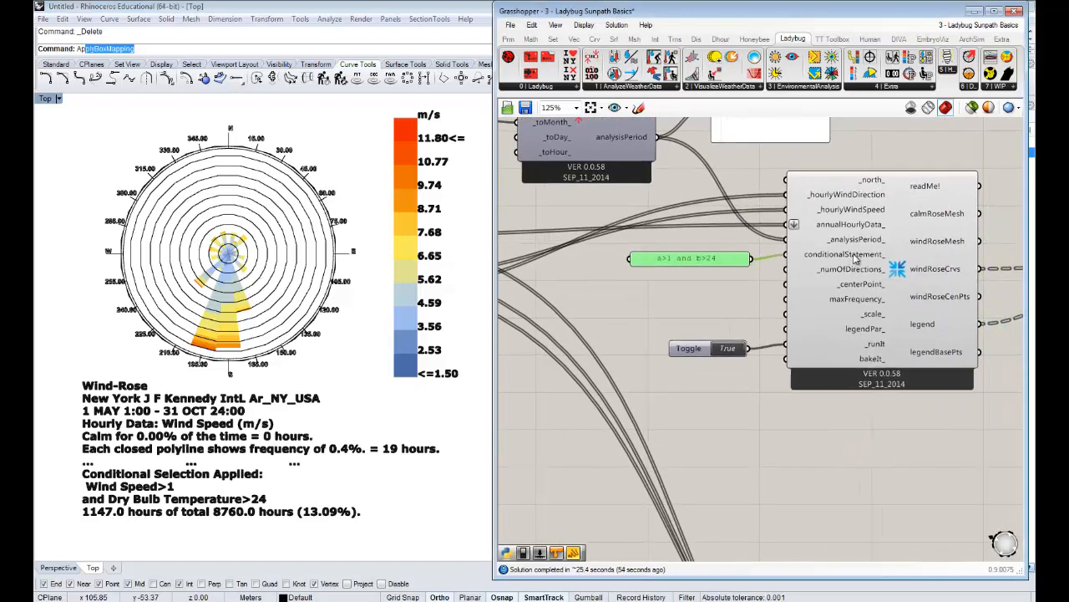
mouse_move(852, 239)
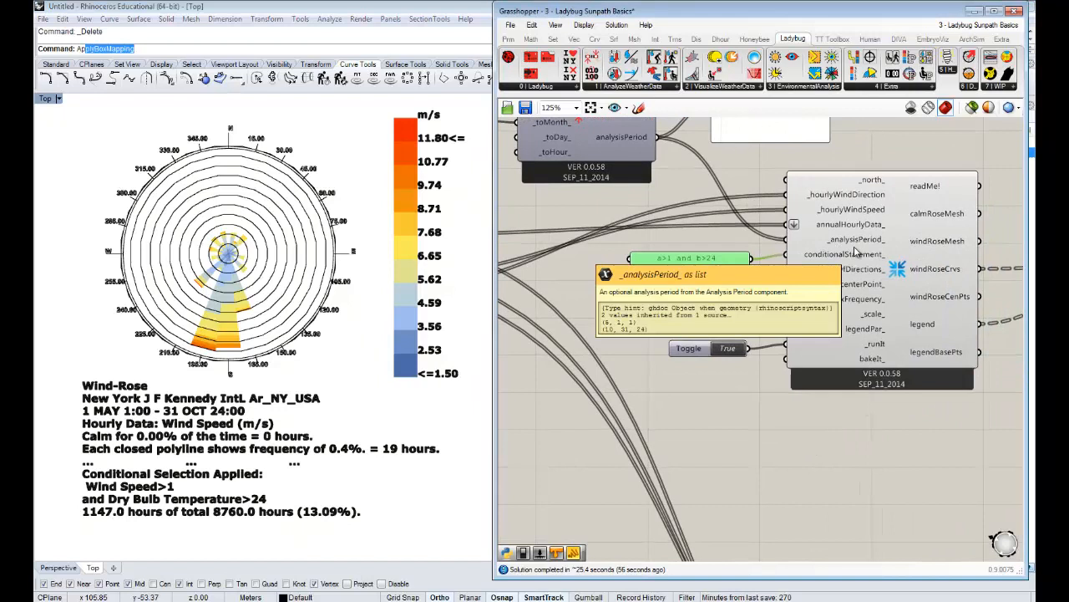